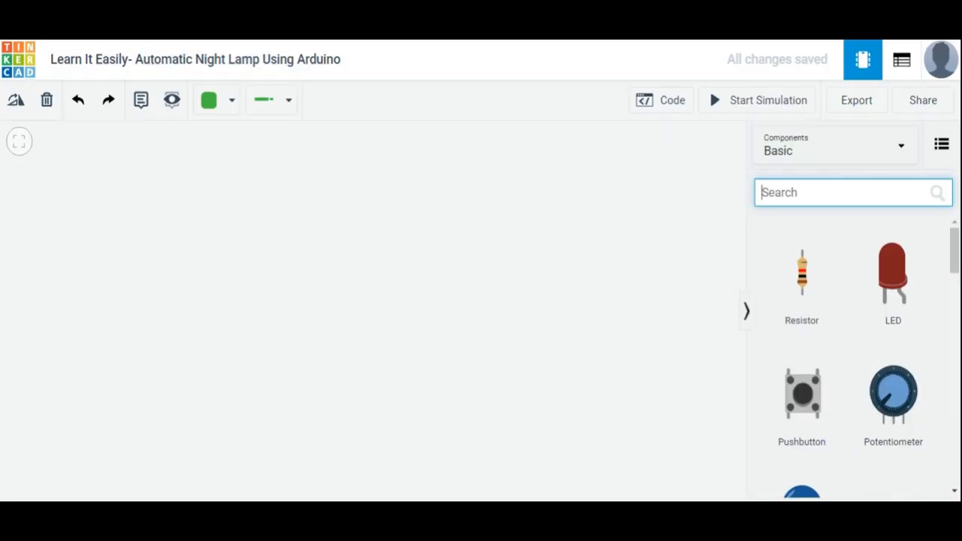
Search the components for 'breadboard' and then 'arduino' to place a small breadboard and an Arduino Uno
{"action": "type", "text": "bread"}
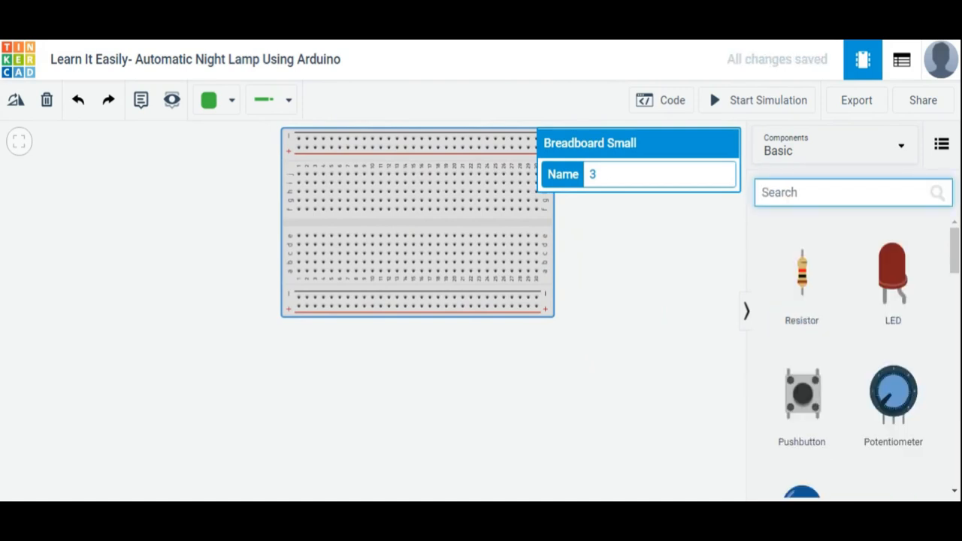
{"action": "type", "text": "arduino"}
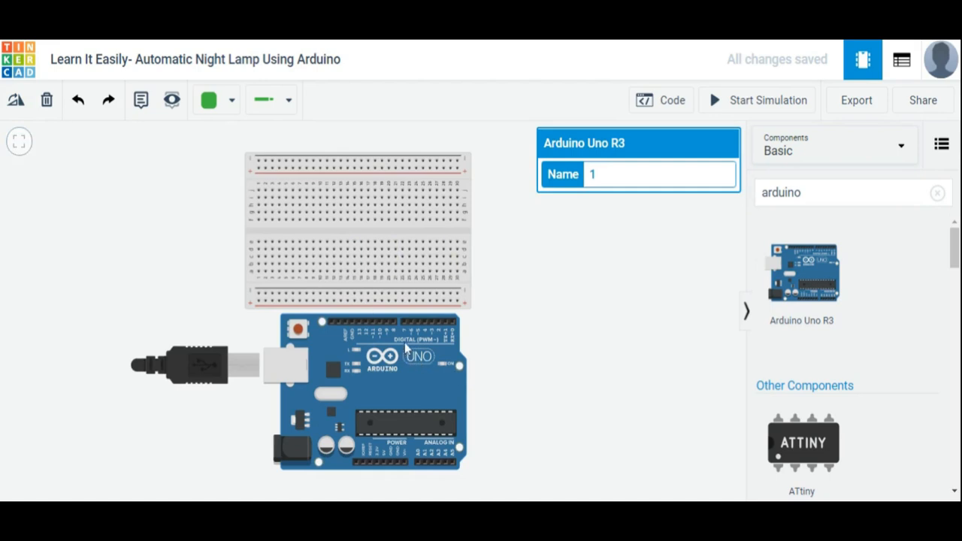
{"action": "mouse_move", "coordinate": [403, 330]}
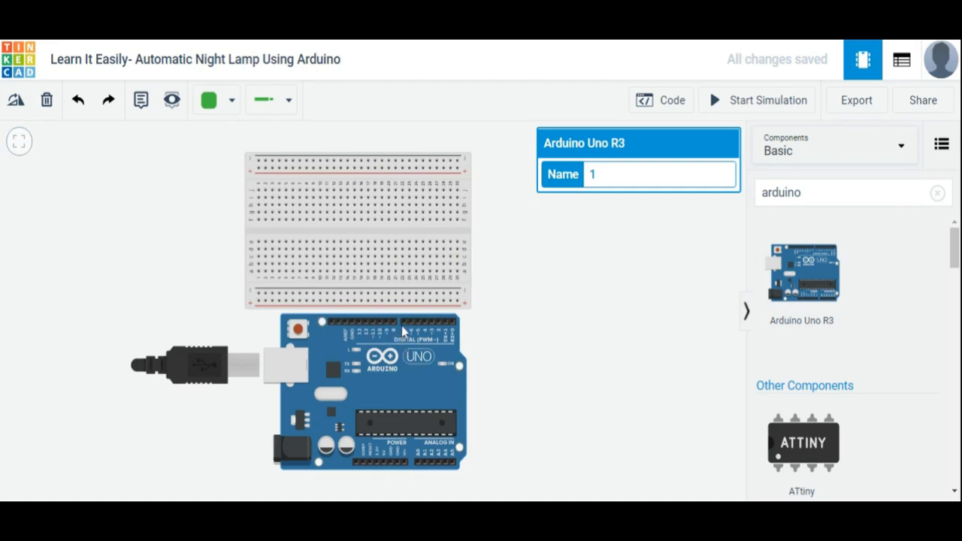
{"action": "mouse_move", "coordinate": [403, 325]}
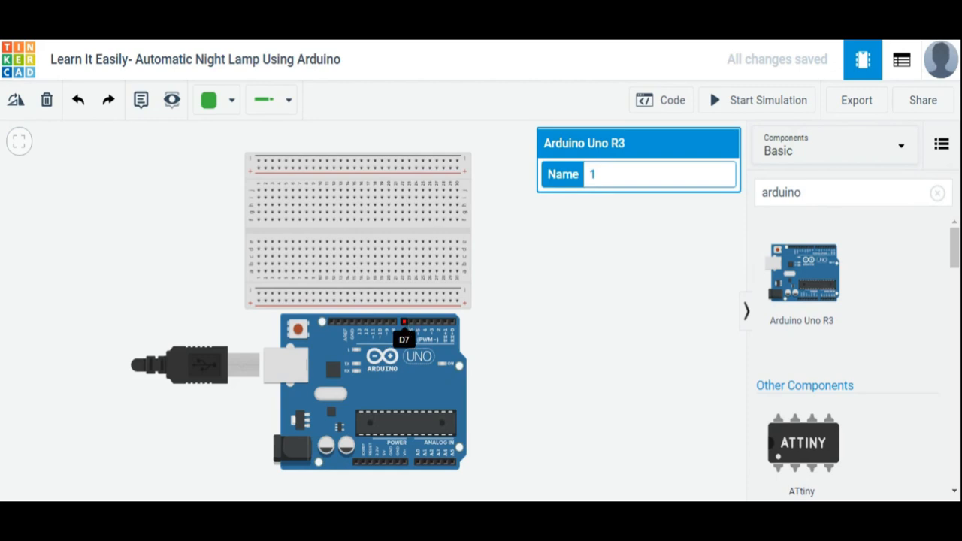
Wire Arduino pin D7 to a breadboard hole and pick a resistor from the components
{"action": "left_click_drag", "start_coordinate": [403, 323], "coordinate": [394, 272]}
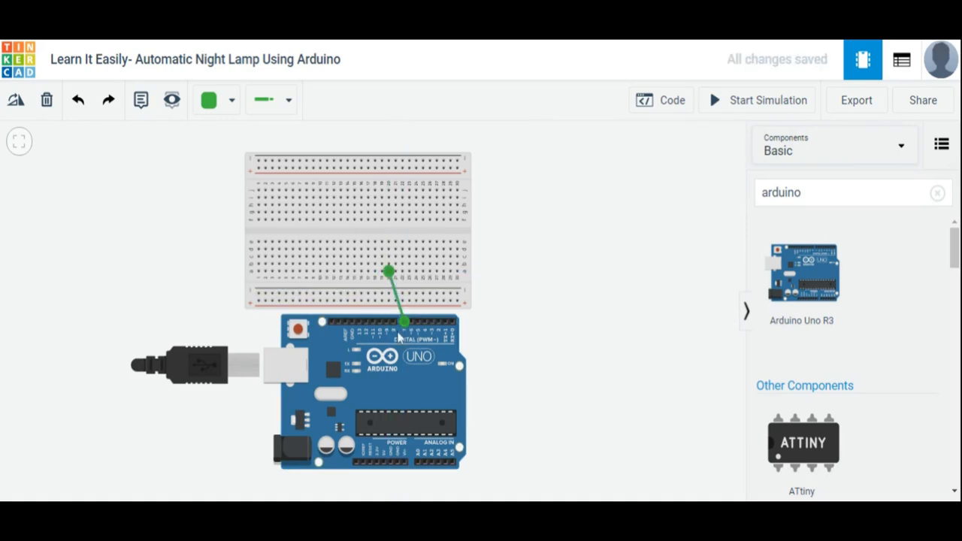
{"action": "left_click", "coordinate": [388, 373]}
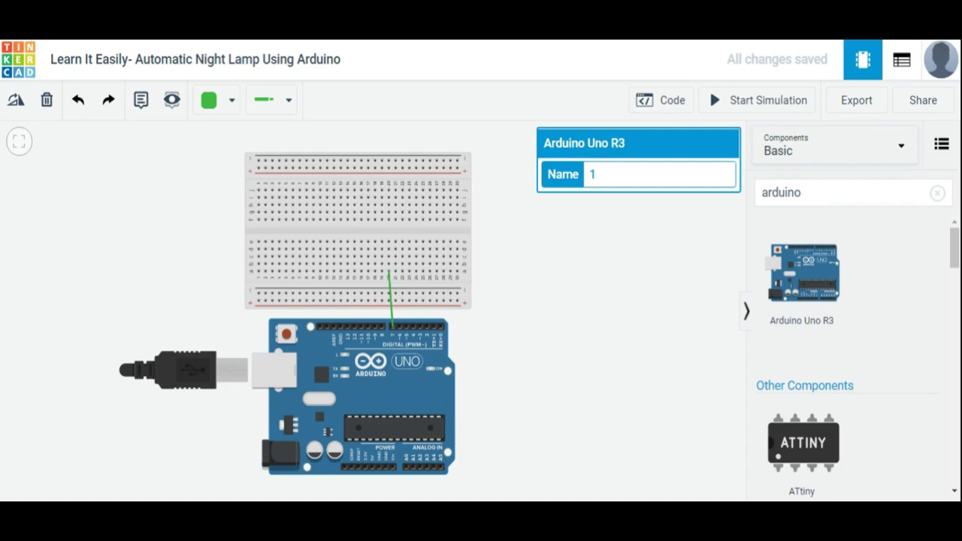
{"action": "left_click", "coordinate": [939, 194]}
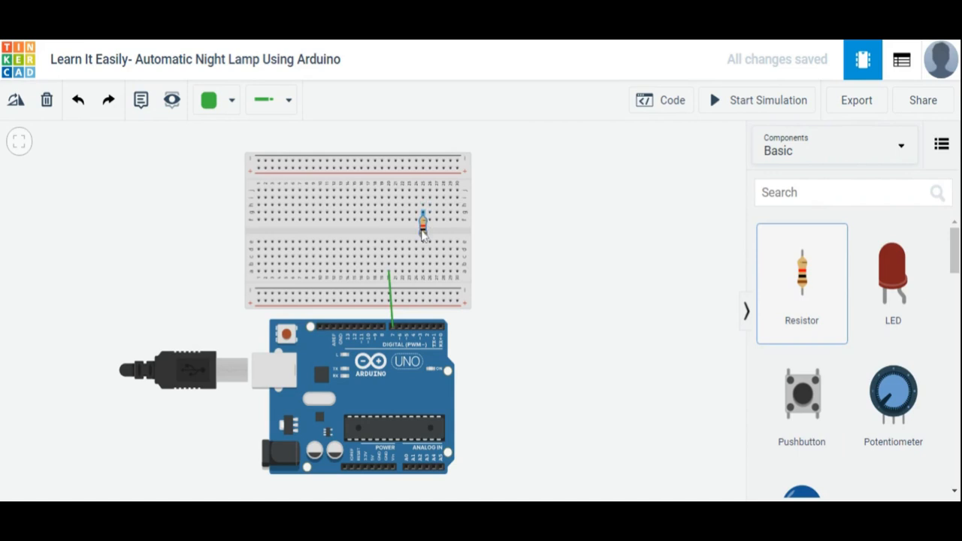
Place the resistor horizontally on the breadboard and drop a red LED above it
{"action": "left_click_drag", "start_coordinate": [424, 223], "coordinate": [388, 228]}
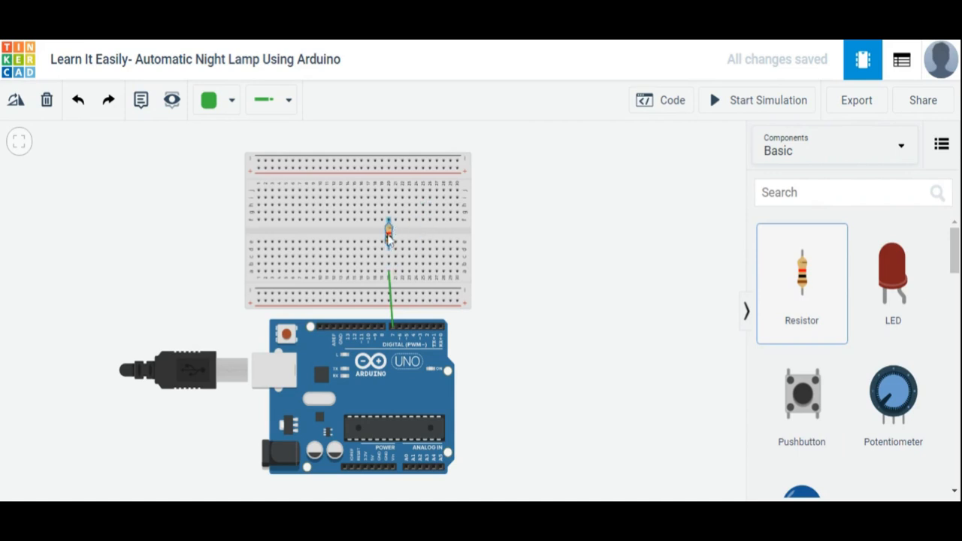
{"action": "left_click", "coordinate": [388, 239]}
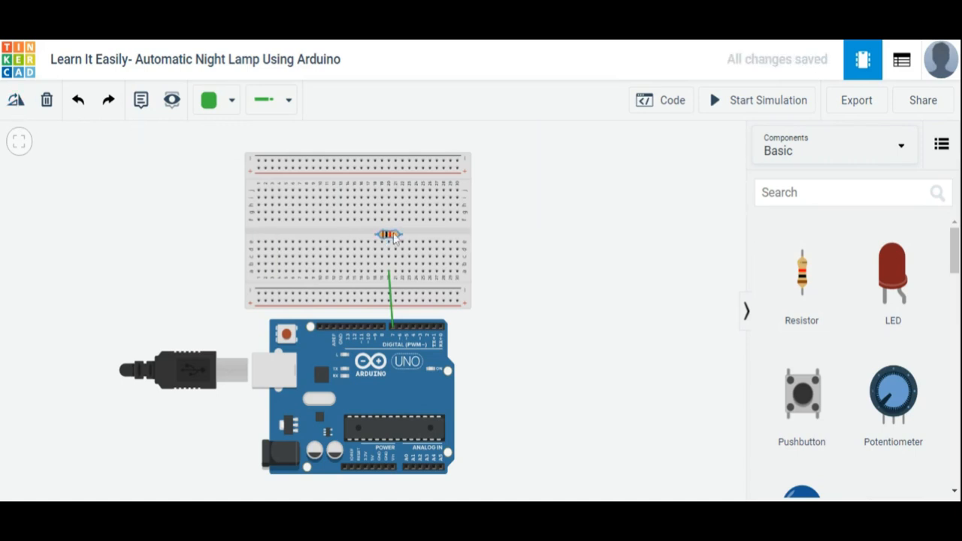
{"action": "left_click_drag", "start_coordinate": [388, 235], "coordinate": [379, 250]}
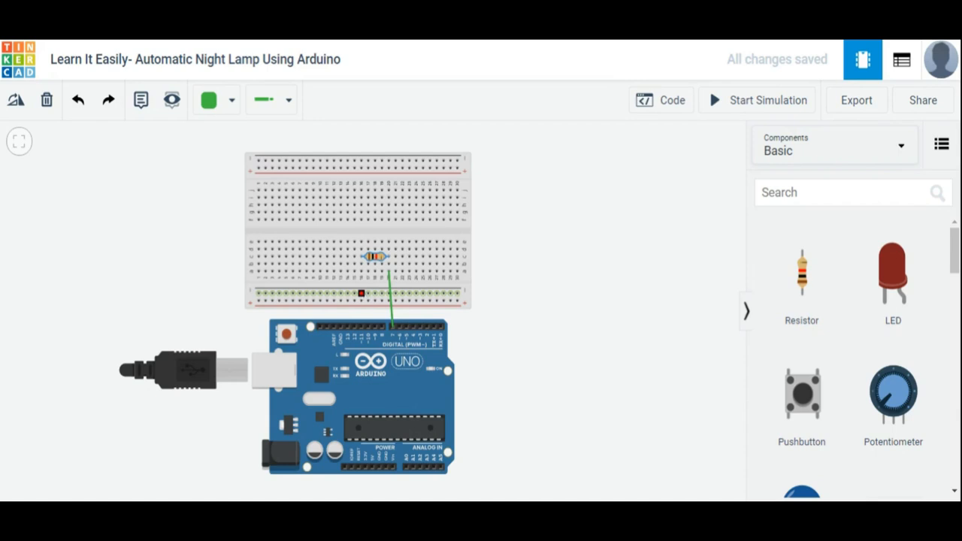
{"action": "mouse_move", "coordinate": [893, 286]}
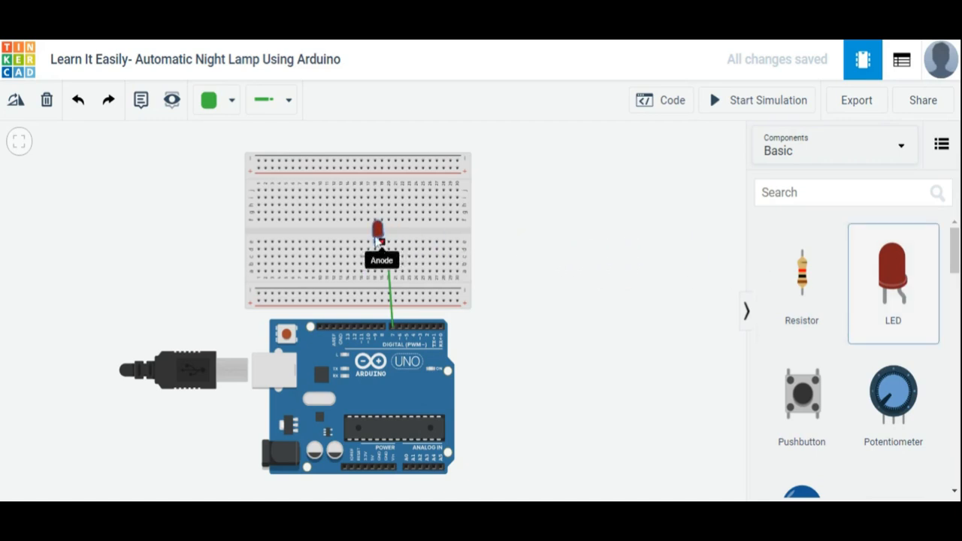
{"action": "left_click", "coordinate": [379, 229]}
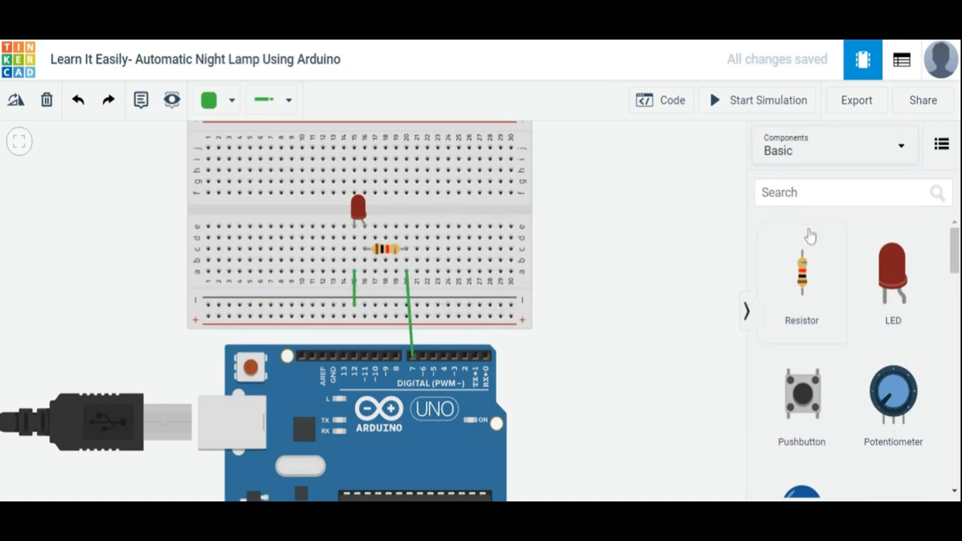
Search 'photo', place a photoresistor in the breadboard holes left of the LED, and pick another resistor
{"action": "type", "text": "p"}
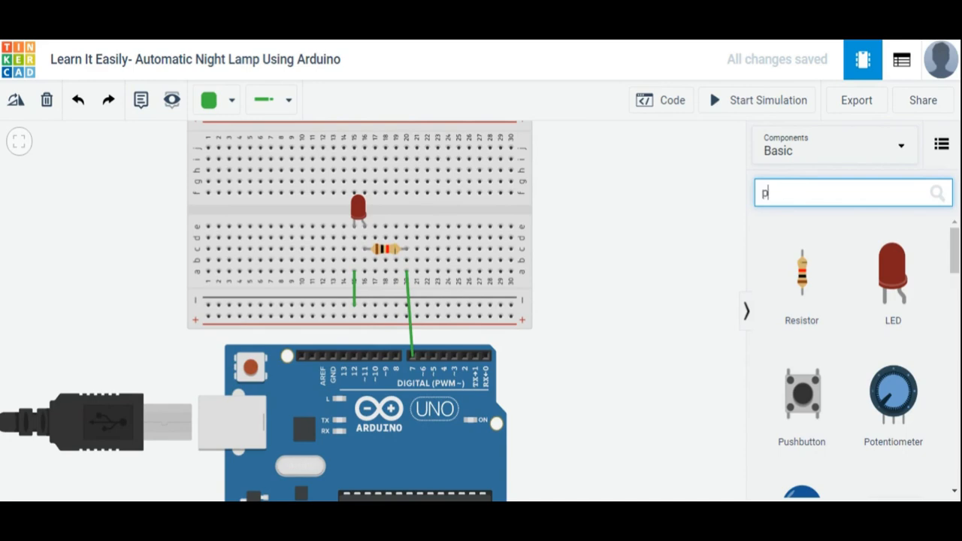
{"action": "type", "text": "hoto"}
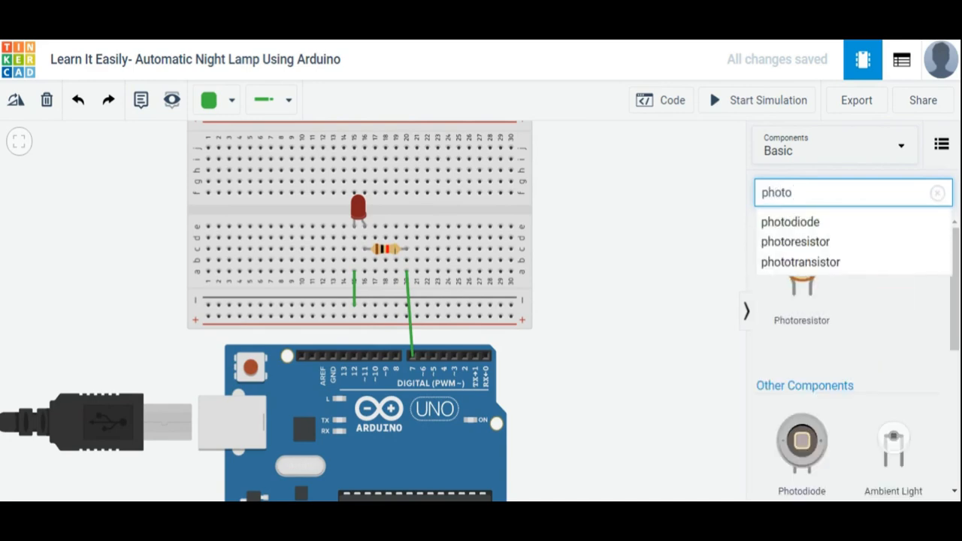
{"action": "left_click_drag", "start_coordinate": [794, 241], "coordinate": [555, 256]}
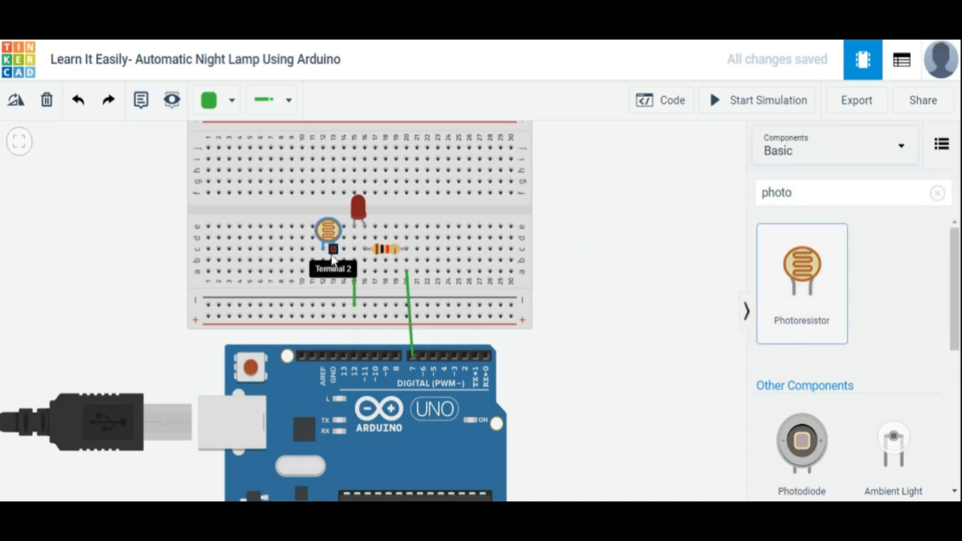
{"action": "left_click_drag", "start_coordinate": [328, 228], "coordinate": [277, 207]}
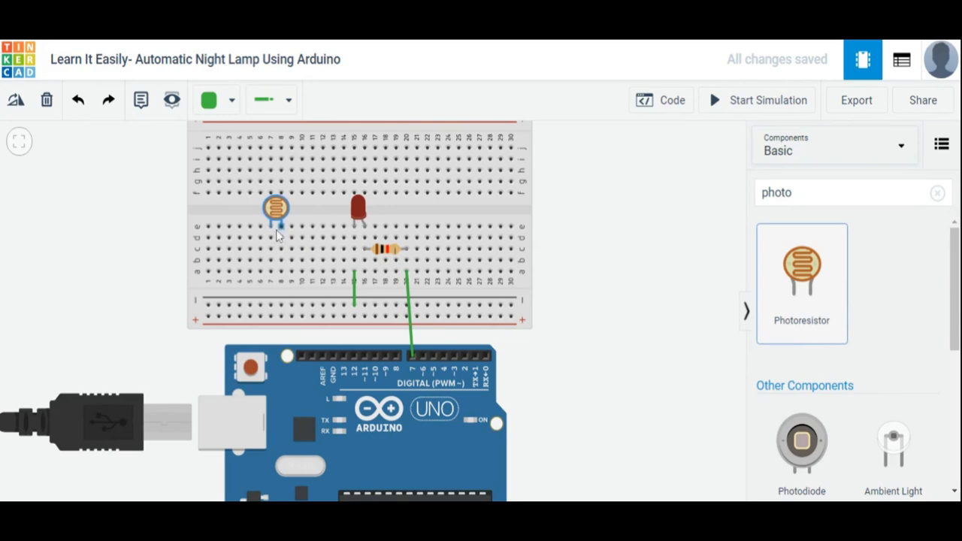
{"action": "left_click_drag", "start_coordinate": [277, 209], "coordinate": [286, 209]}
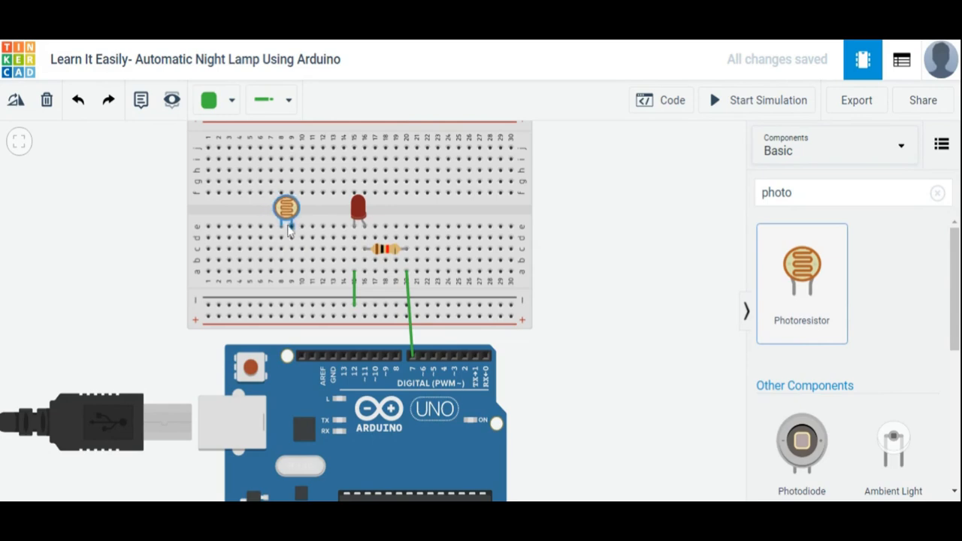
{"action": "left_click", "coordinate": [285, 210]}
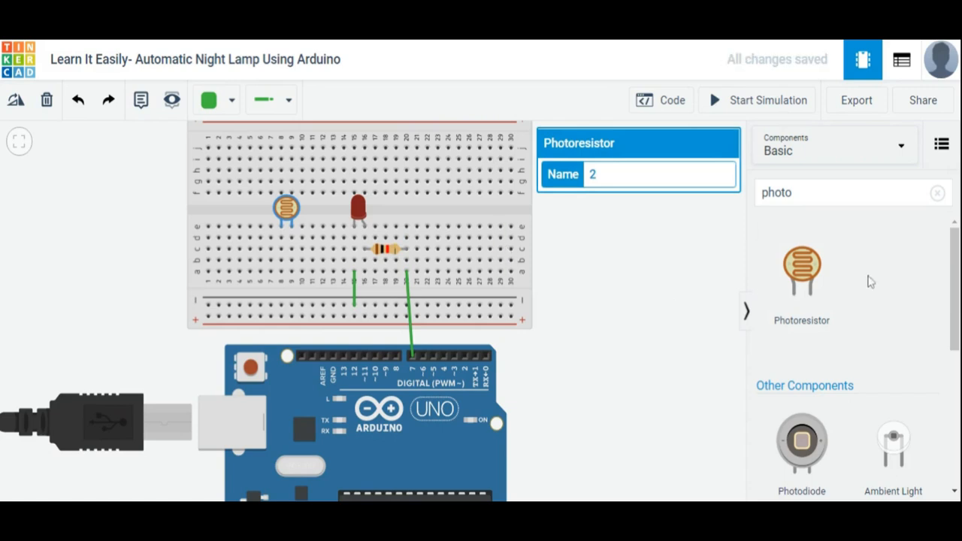
{"action": "left_click", "coordinate": [938, 192]}
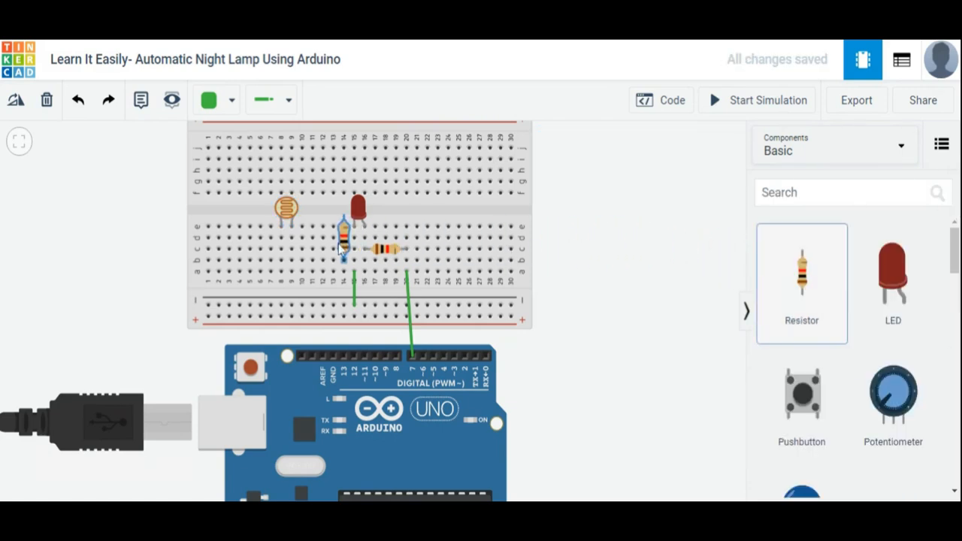
Lay the second resistor horizontally below the photoresistor and wire its column and Arduino GND to the bottom rail
{"action": "left_click", "coordinate": [344, 254]}
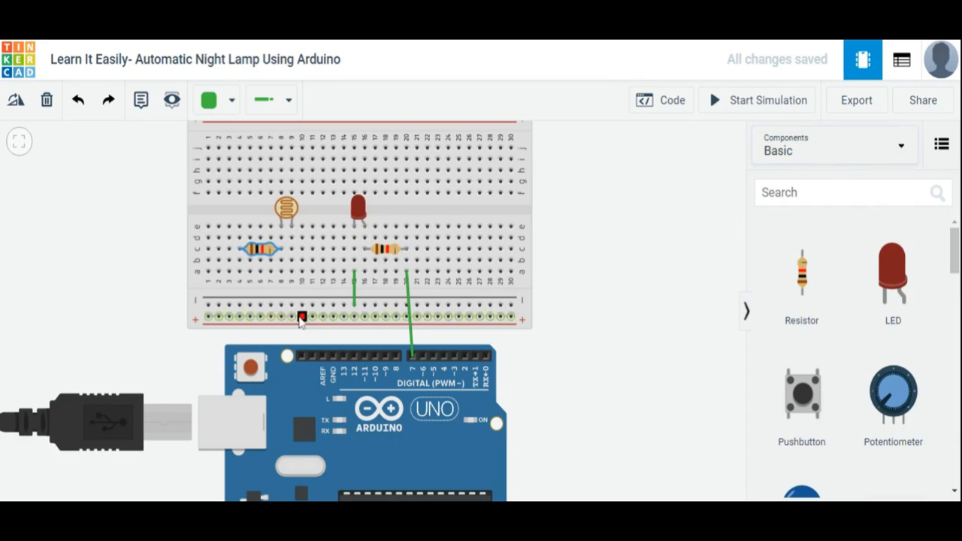
{"action": "left_click_drag", "start_coordinate": [301, 315], "coordinate": [292, 304]}
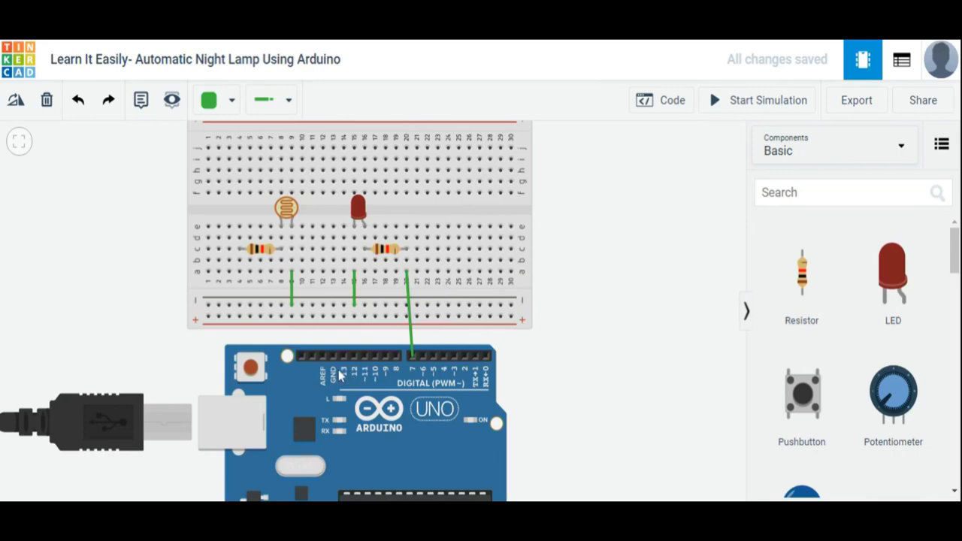
{"action": "mouse_move", "coordinate": [340, 382]}
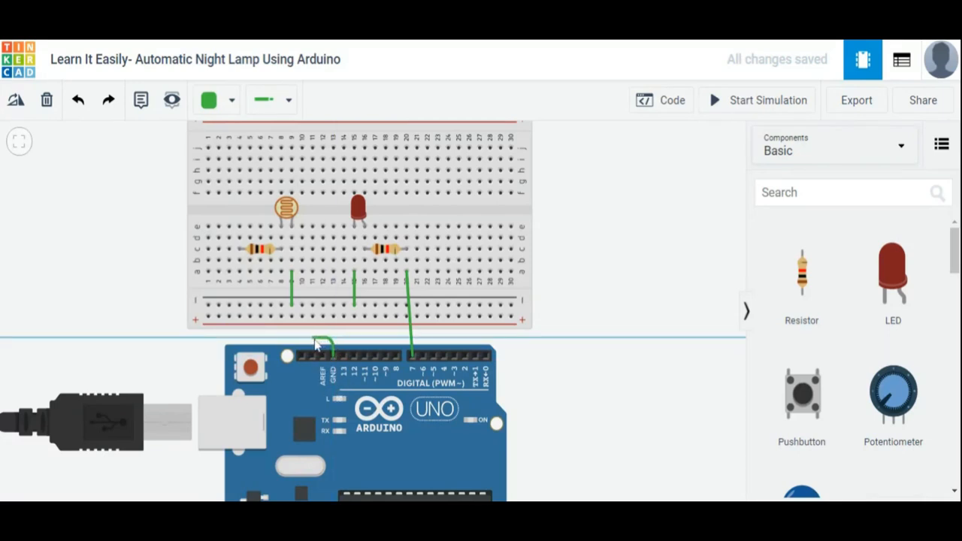
{"action": "left_click_drag", "start_coordinate": [316, 346], "coordinate": [177, 346]}
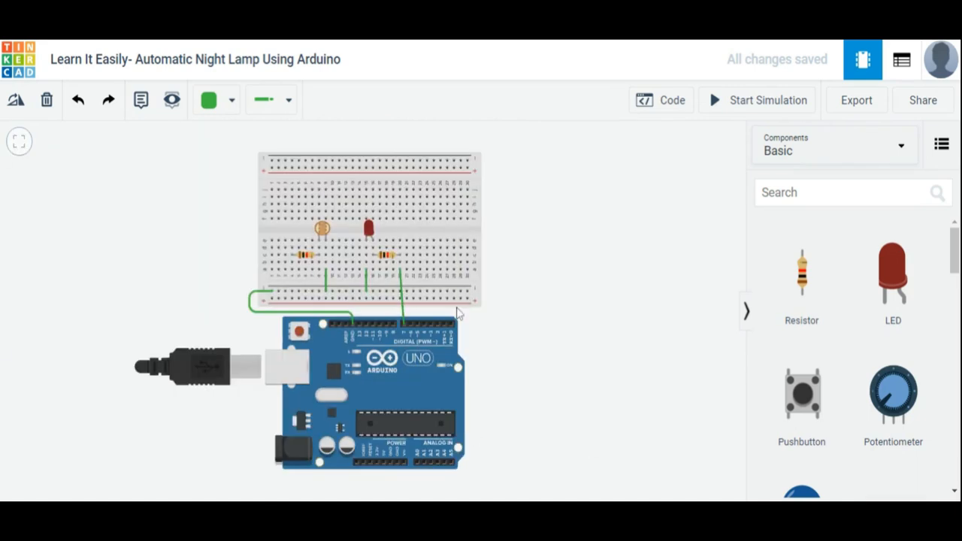
{"action": "mouse_move", "coordinate": [331, 258]}
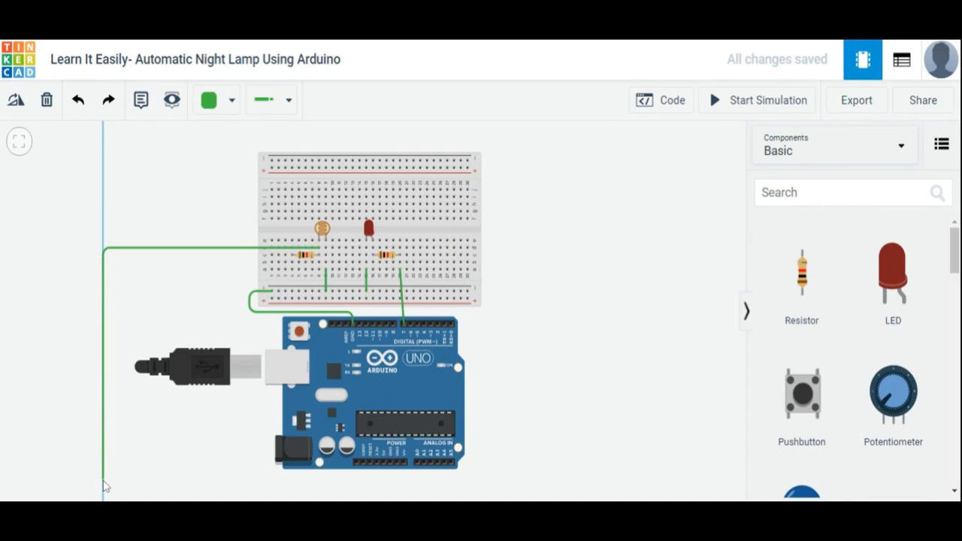
Run a long wire from the photoresistor row around the left of the Arduino to an analog pin
{"action": "left_click_drag", "start_coordinate": [105, 485], "coordinate": [358, 497]}
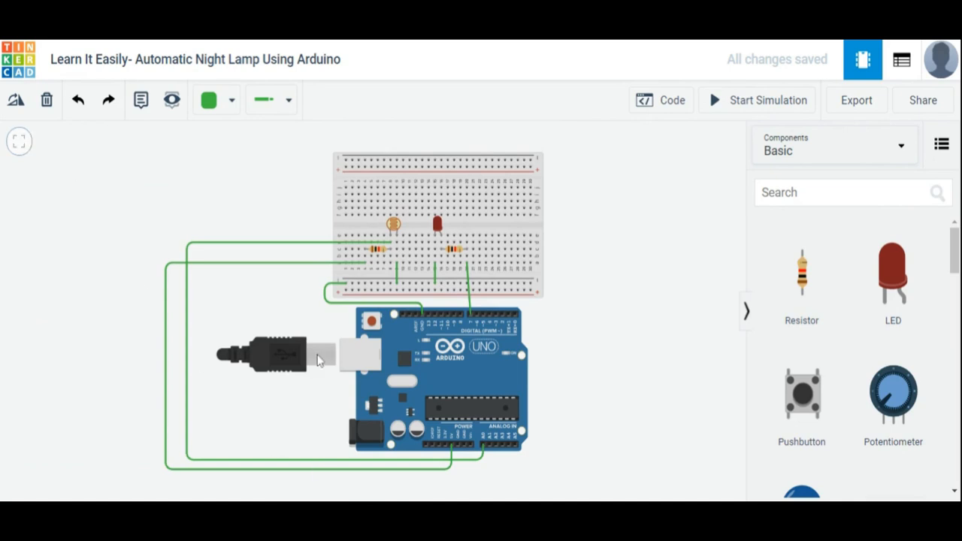
{"action": "mouse_move", "coordinate": [340, 337]}
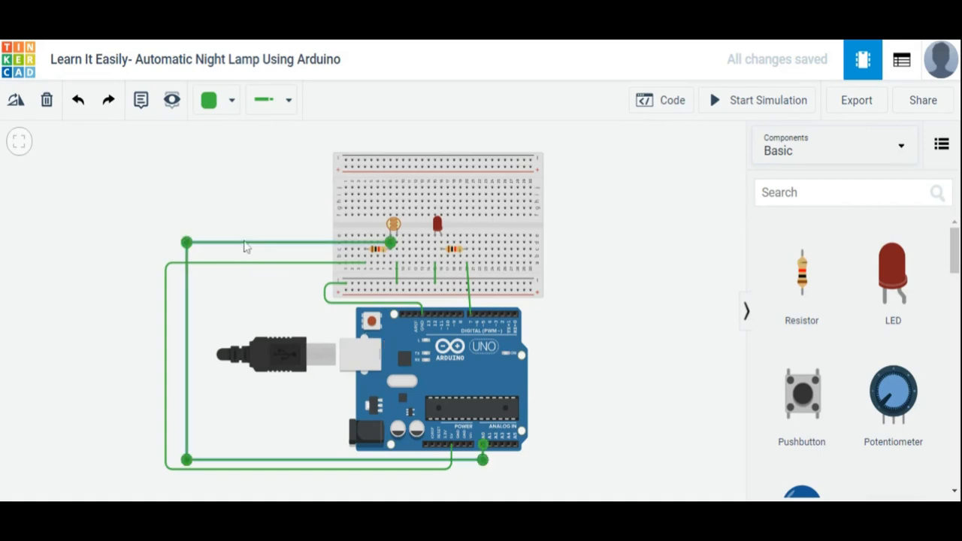
Colour the two power wires red and orange, then select the short loop and digital-pin wires to recolour
{"action": "left_click", "coordinate": [217, 99]}
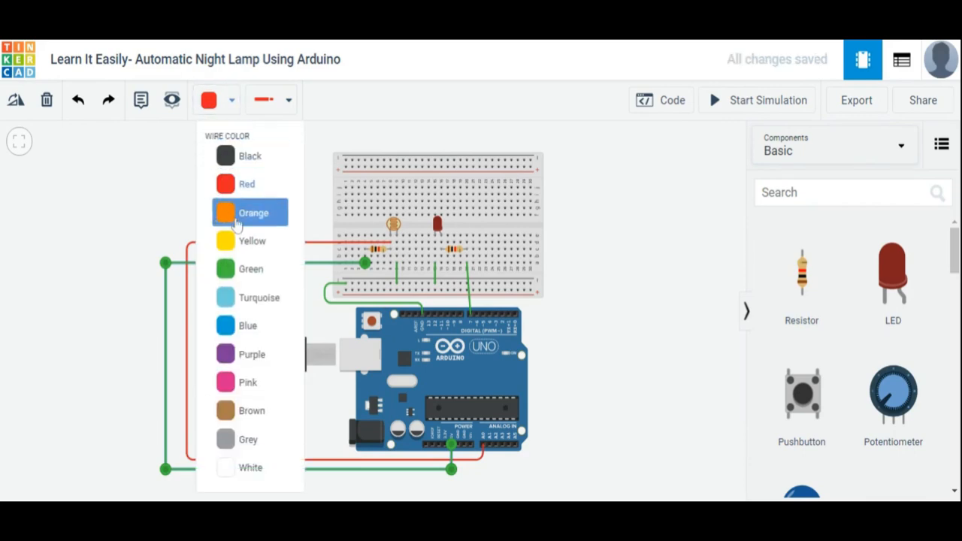
{"action": "left_click", "coordinate": [253, 213]}
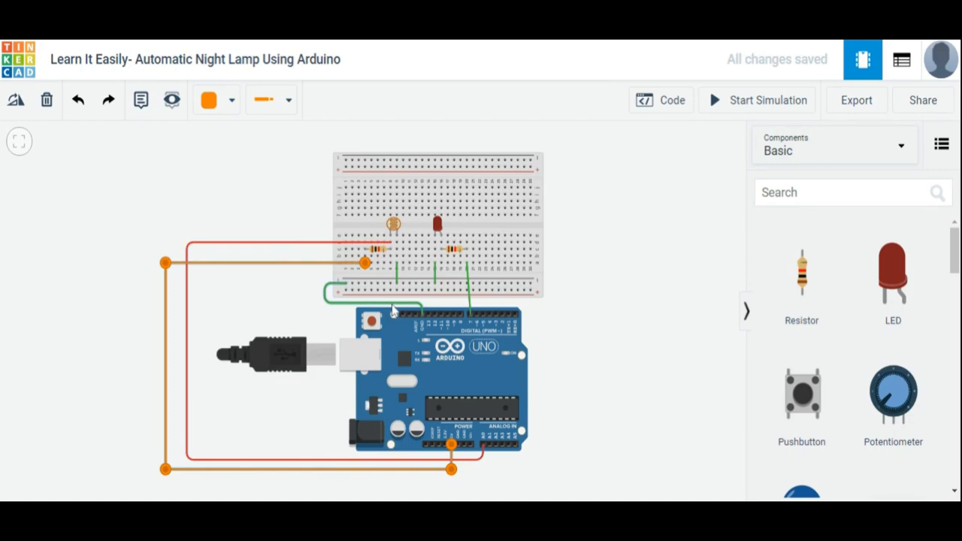
{"action": "left_click", "coordinate": [289, 100]}
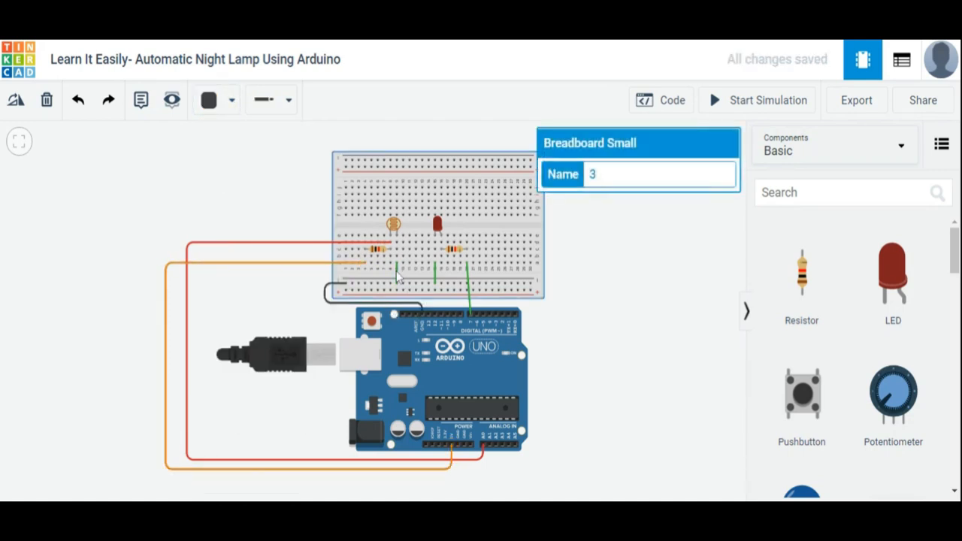
{"action": "left_click", "coordinate": [232, 99]}
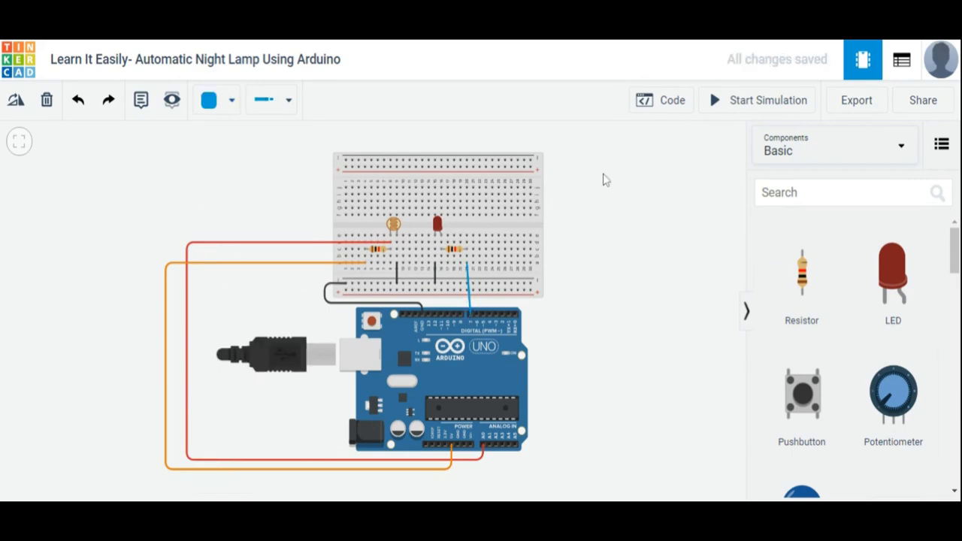
{"action": "mouse_move", "coordinate": [584, 324]}
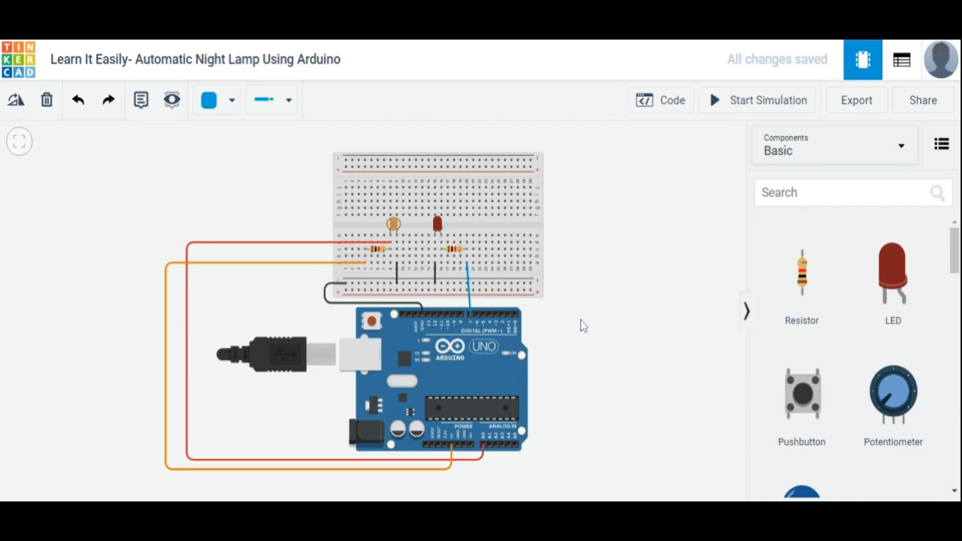
{"action": "mouse_move", "coordinate": [585, 337]}
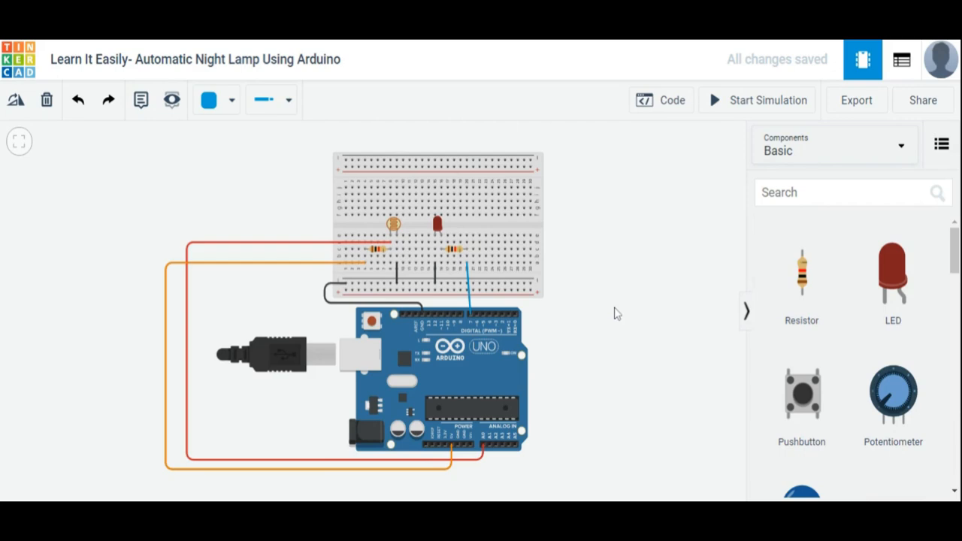
{"action": "mouse_move", "coordinate": [646, 106]}
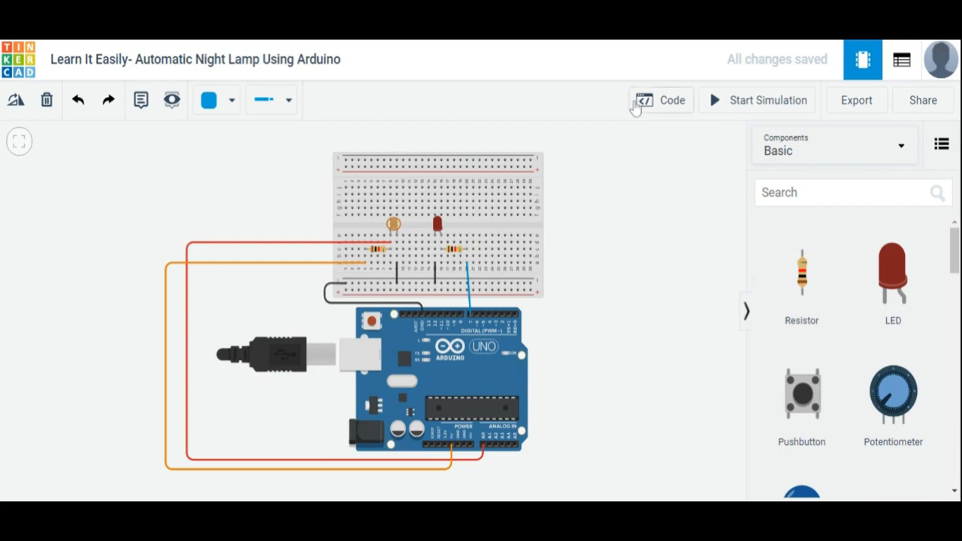
{"action": "mouse_move", "coordinate": [491, 288]}
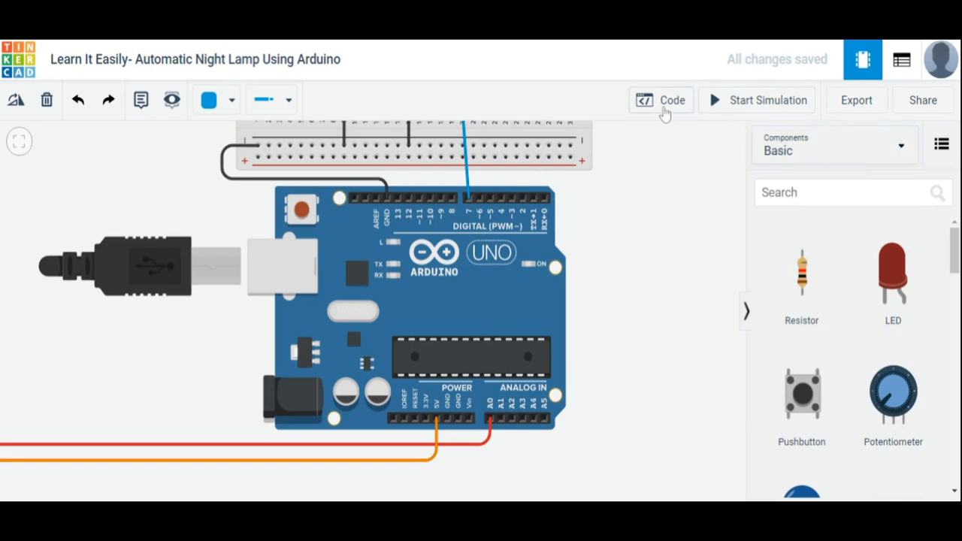
Switch the Code panel from Blocks to Text and confirm, leaving an empty sketch editor
{"action": "left_click", "coordinate": [662, 99]}
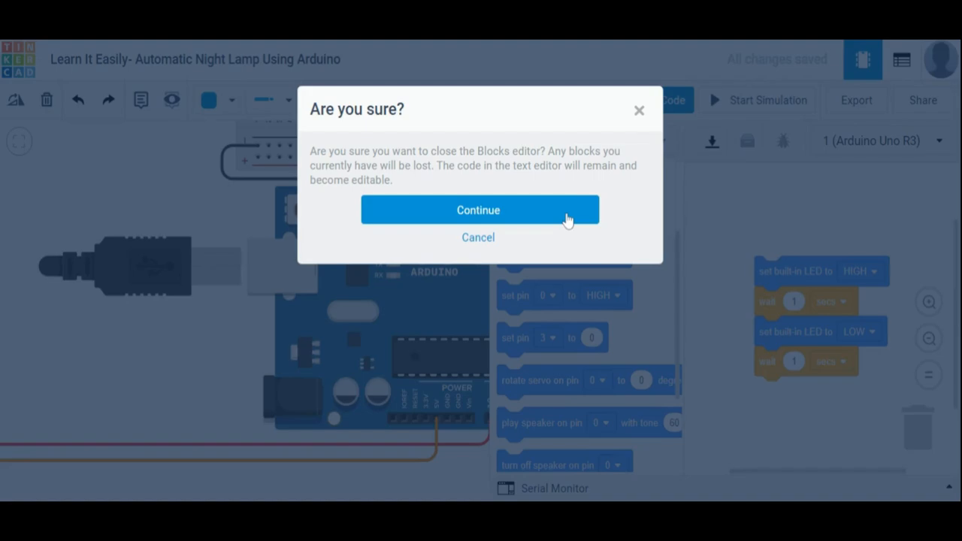
{"action": "left_click", "coordinate": [478, 211]}
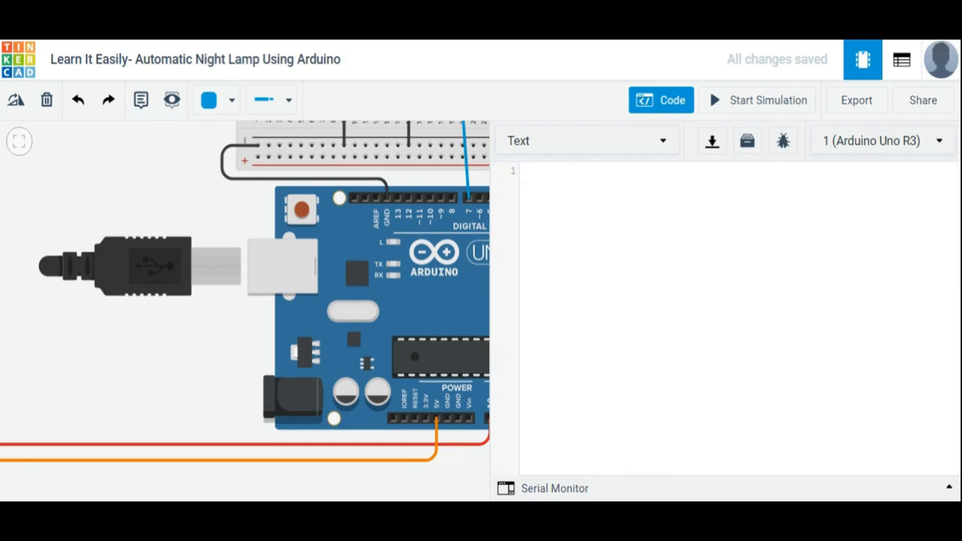
Write void setup() beginning with Serial.begin(9600);
{"action": "type", "text": "void"}
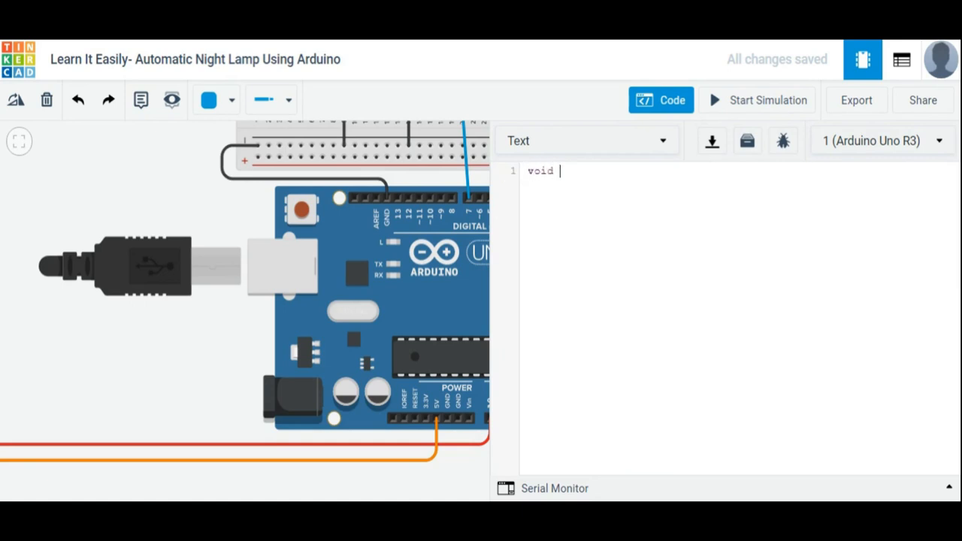
{"action": "type", "text": "setup"}
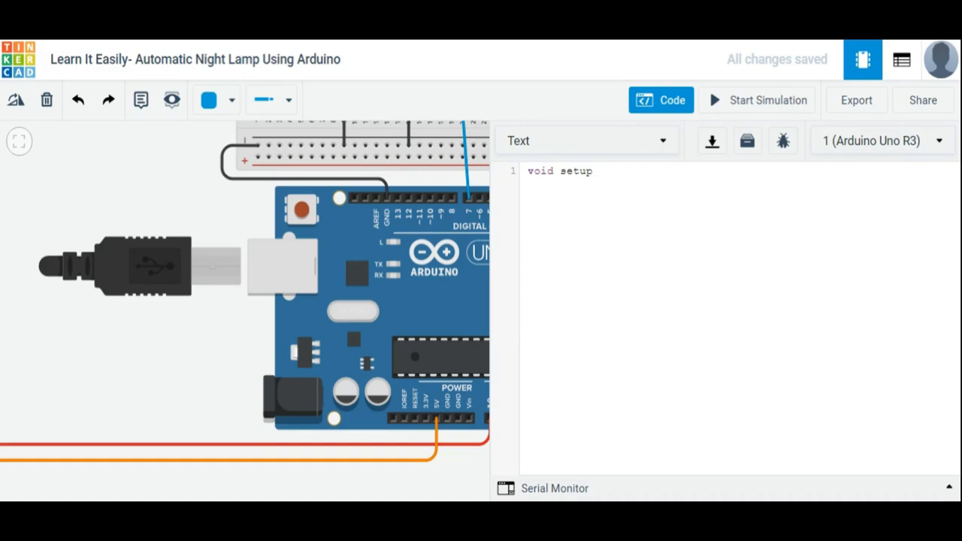
{"action": "type", "text": "("}
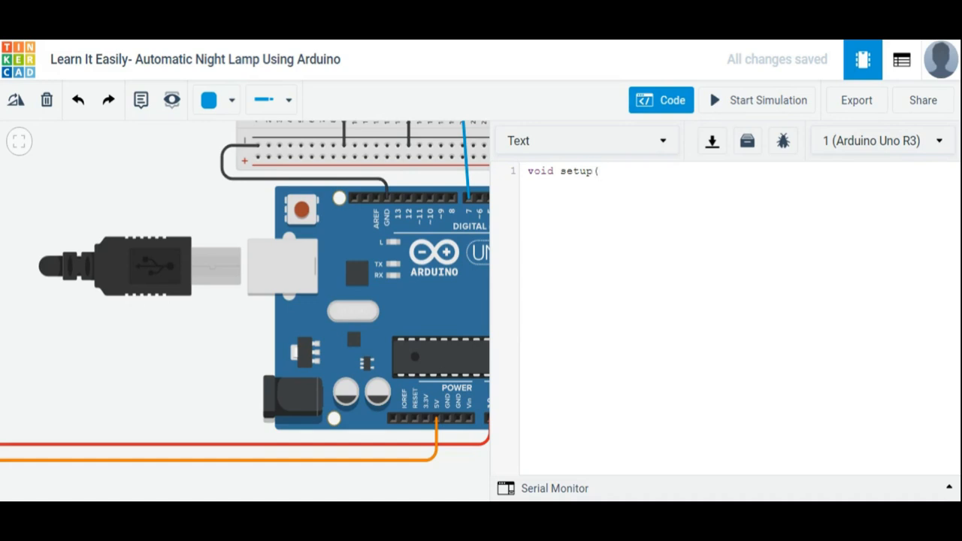
{"action": "type", "text": ")"}
{"action": "type", "text": "{"}
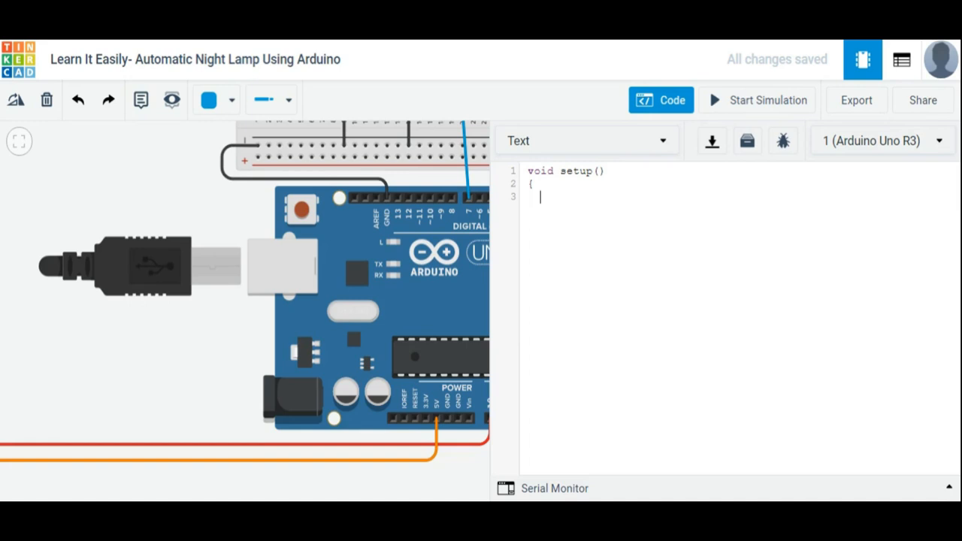
{"action": "type", "text": "Serial"}
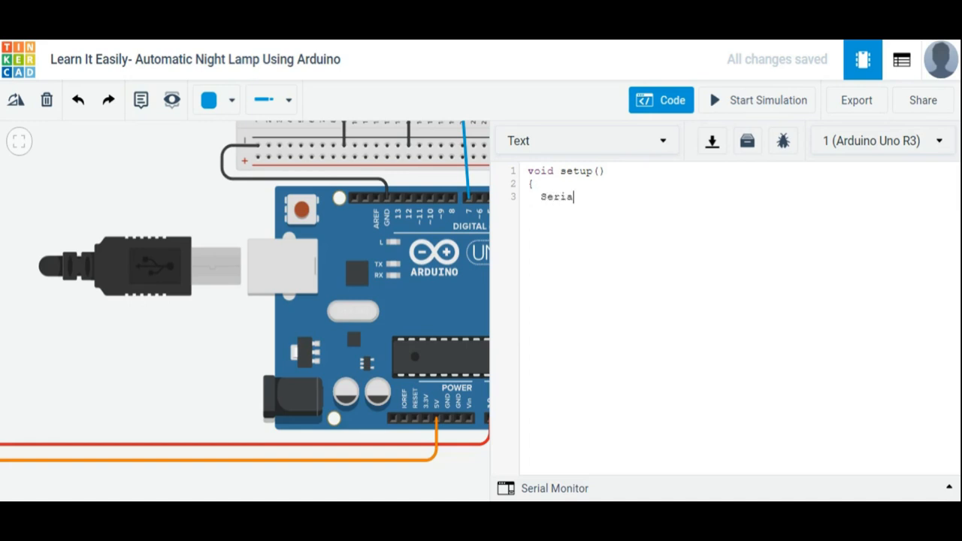
{"action": "type", "text": ".b"}
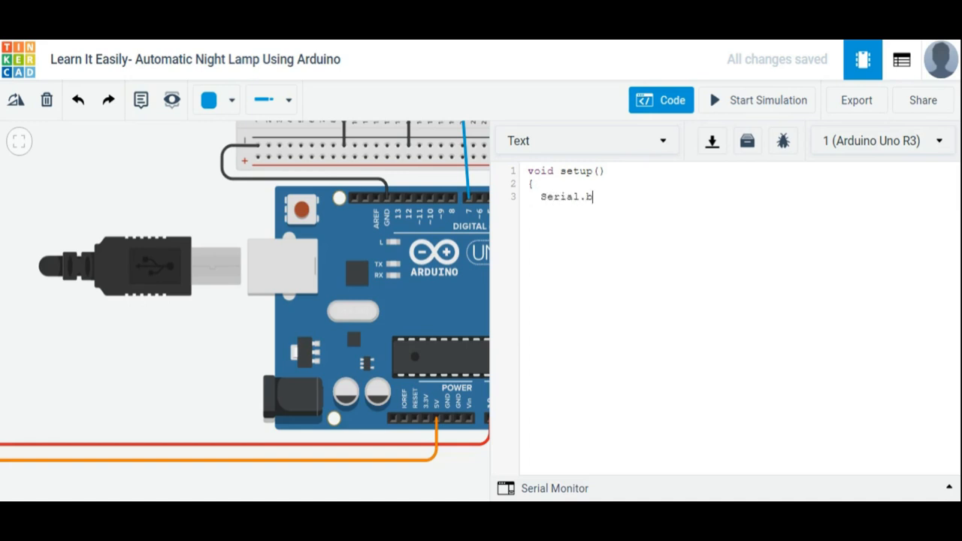
{"action": "type", "text": "egin"}
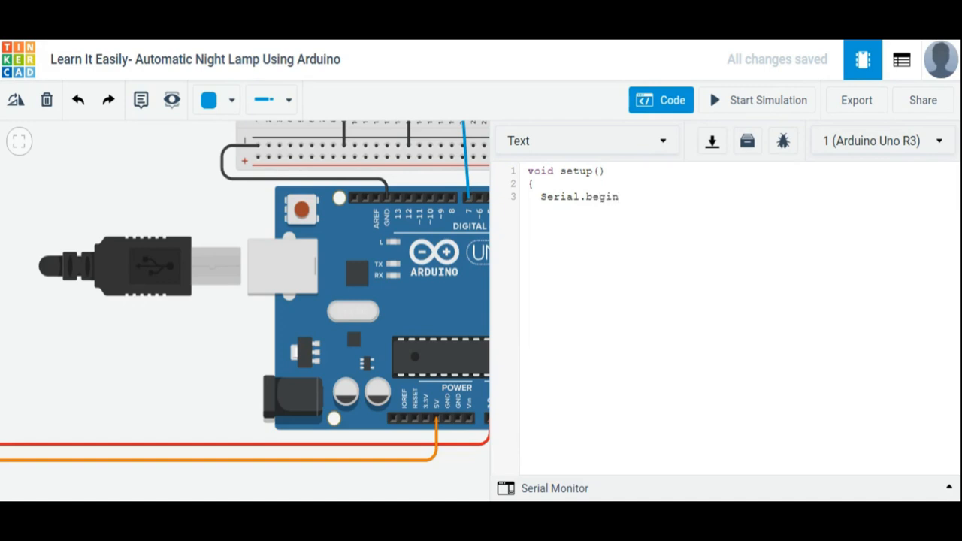
{"action": "type", "text": "(9600"}
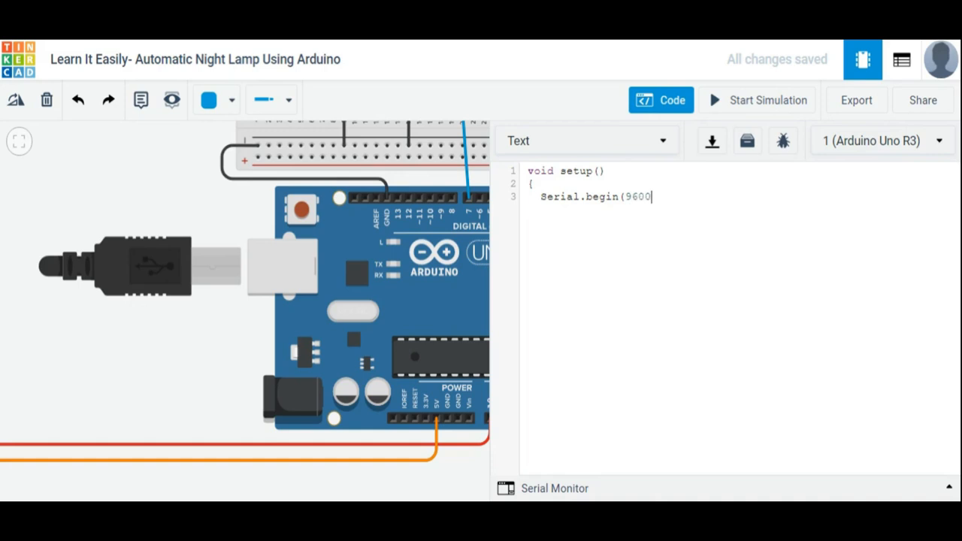
{"action": "type", "text": ");"}
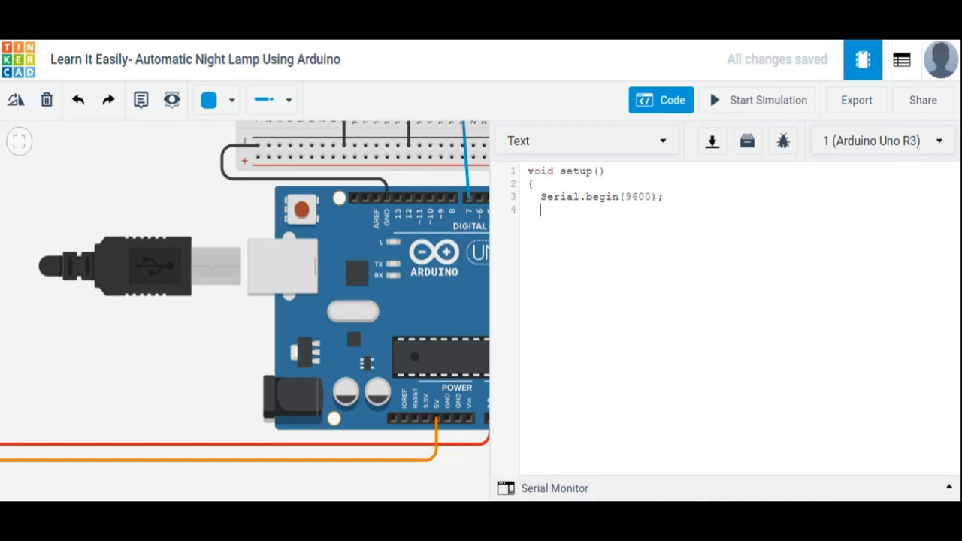
Add pinMode(7,OUTPUT); and close the setup function with a brace
{"action": "type", "text": "pin"}
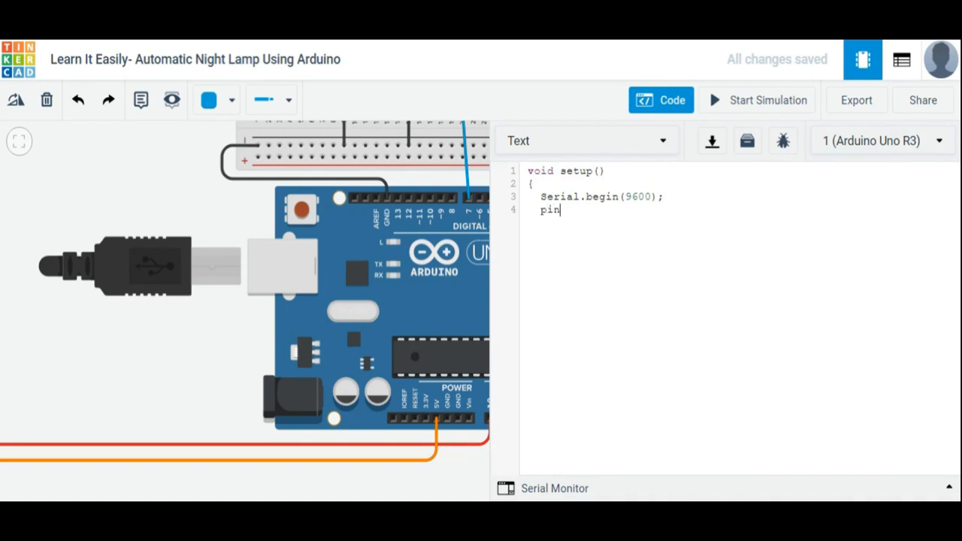
{"action": "type", "text": "Mode"}
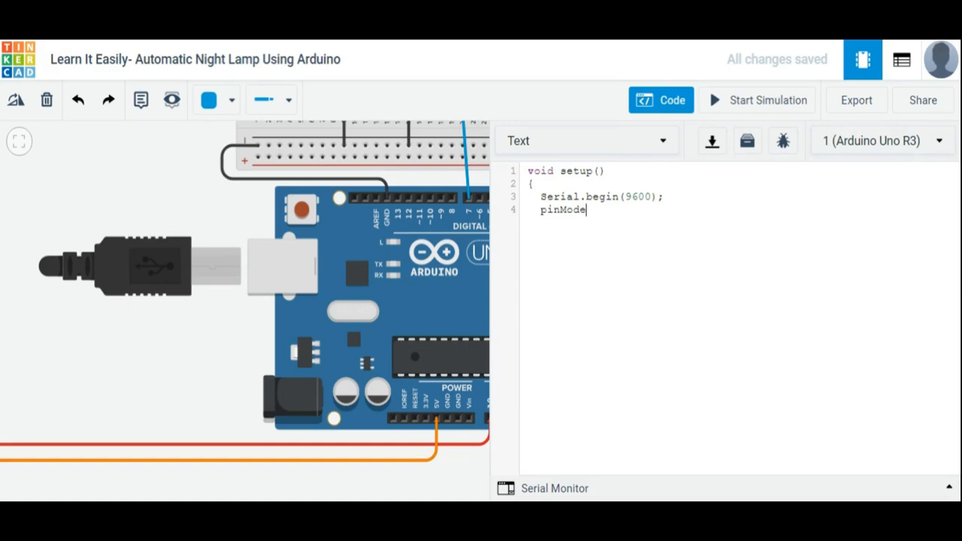
{"action": "type", "text": "("}
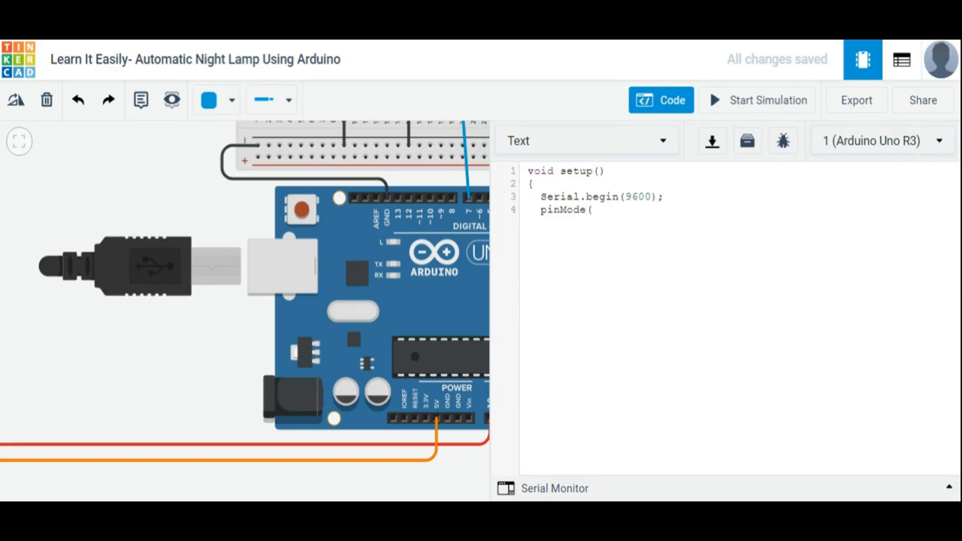
{"action": "type", "text": "7,"}
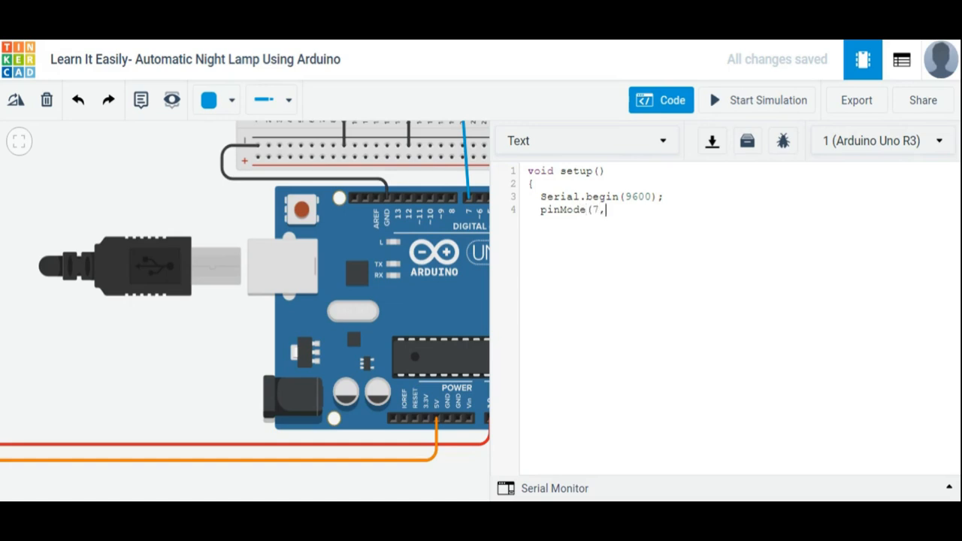
{"action": "type", "text": "OUTP"}
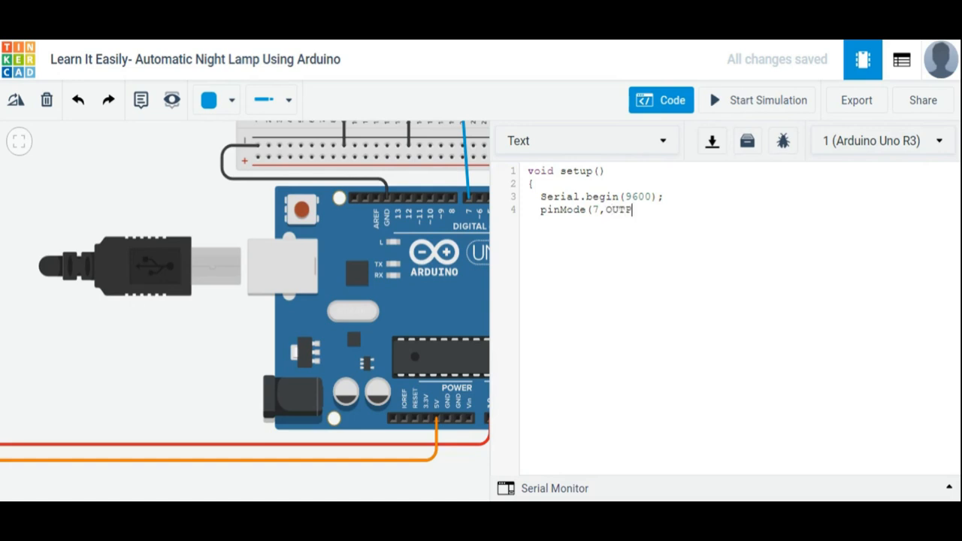
{"action": "type", "text": "UT);"}
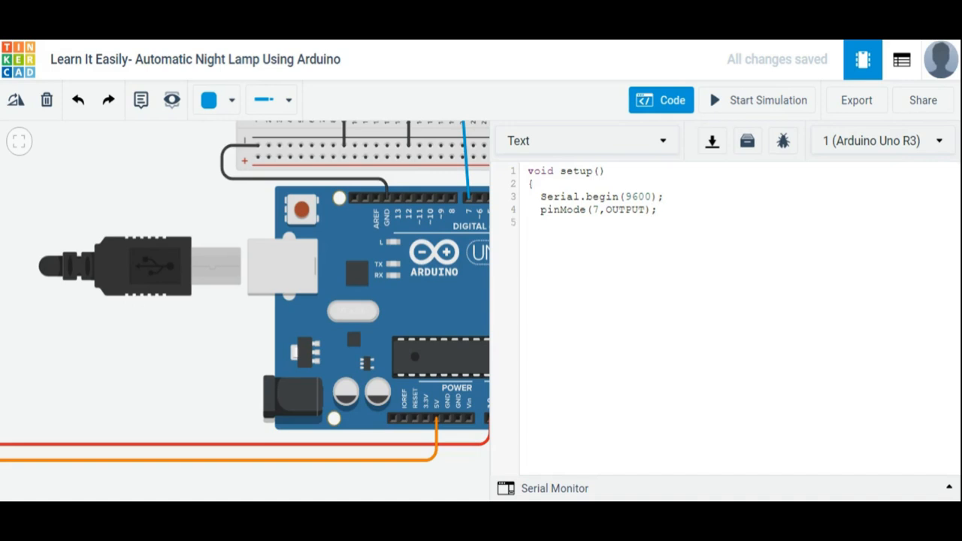
{"action": "type", "text": "}"}
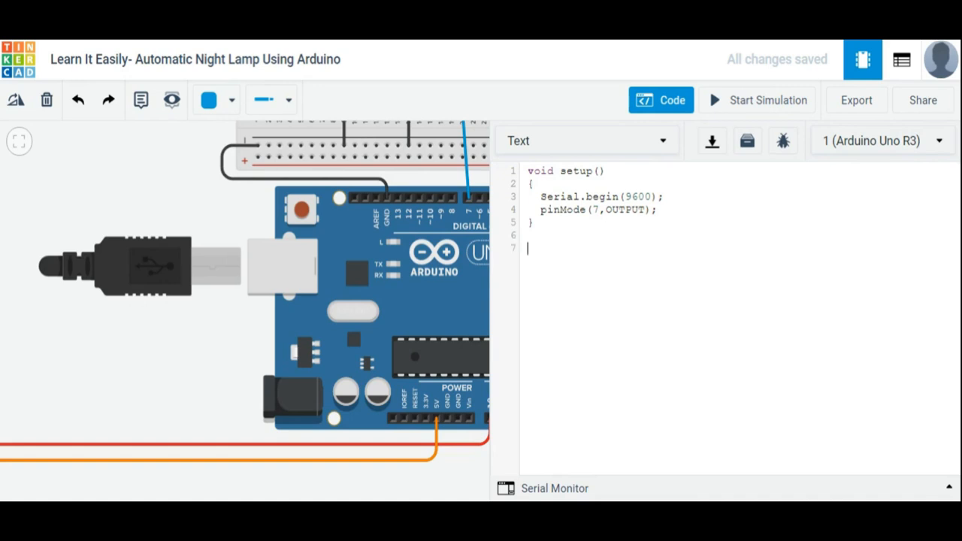
Start void loop() with int c = analogRead(A0); reading the light level
{"action": "type", "text": "void l"}
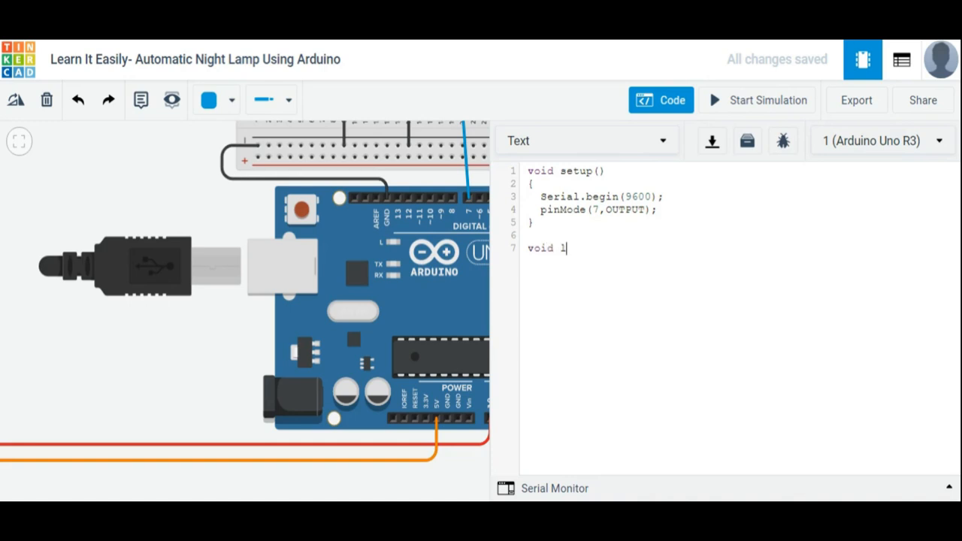
{"action": "type", "text": "oop()"}
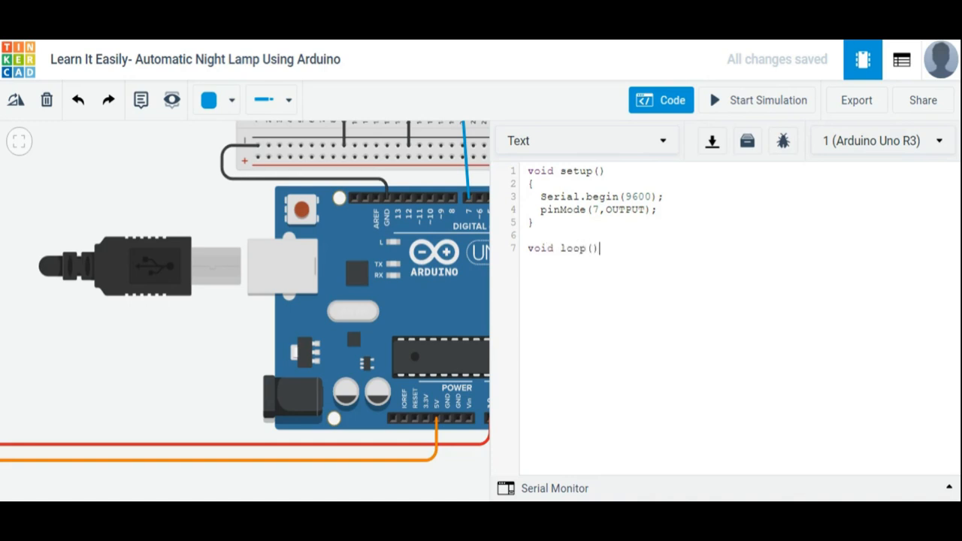
{"action": "key", "text": "Enter"}
{"action": "type", "text": "i"}
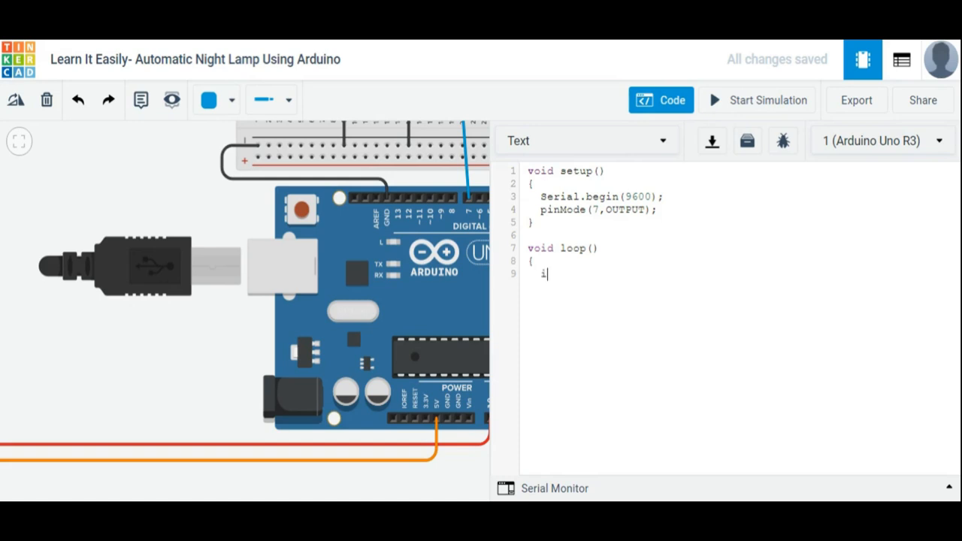
{"action": "type", "text": "nt c"}
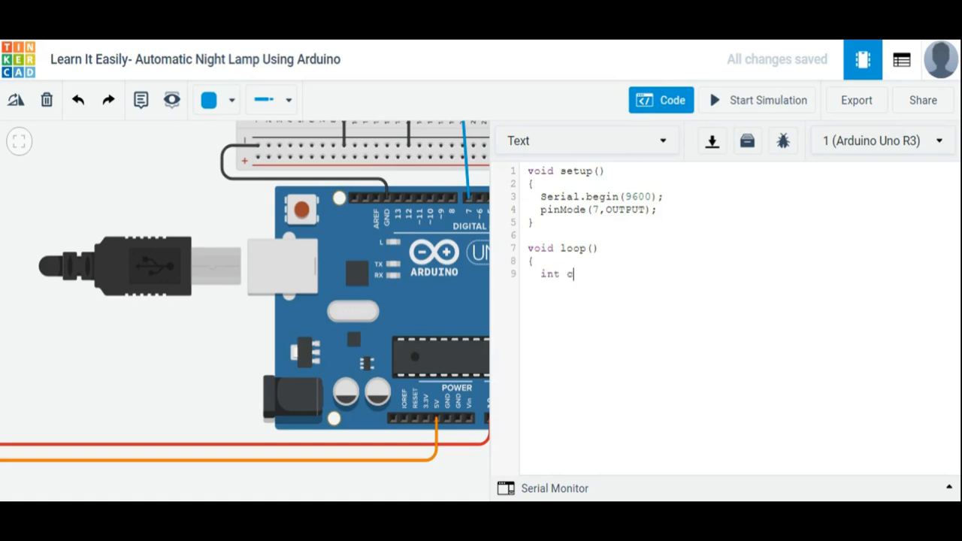
{"action": "type", "text": "= ana"}
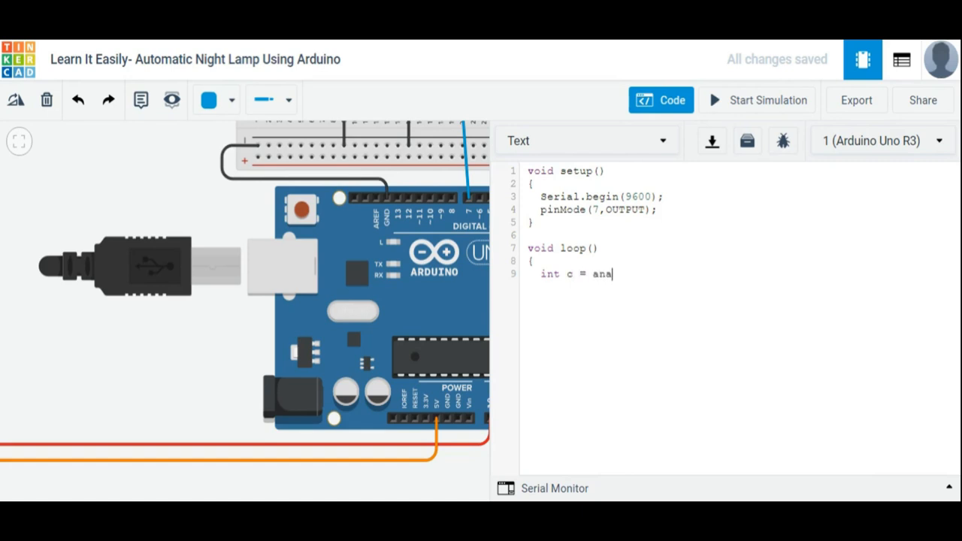
{"action": "type", "text": "log"}
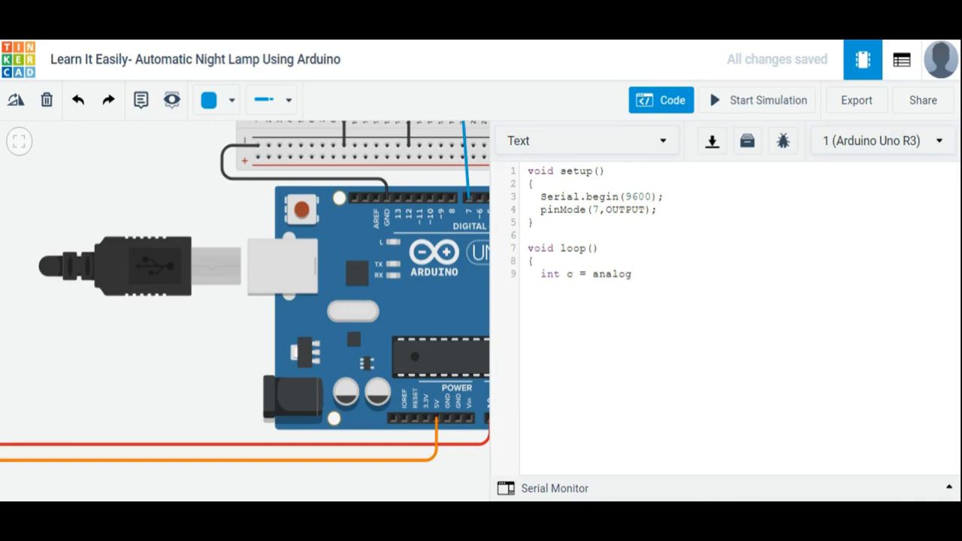
{"action": "type", "text": "Rea"}
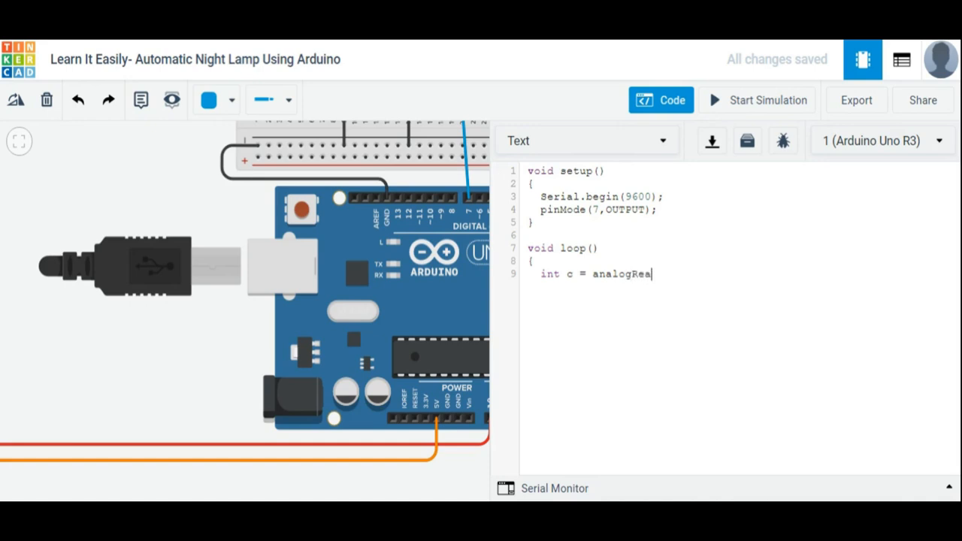
{"action": "type", "text": "d("}
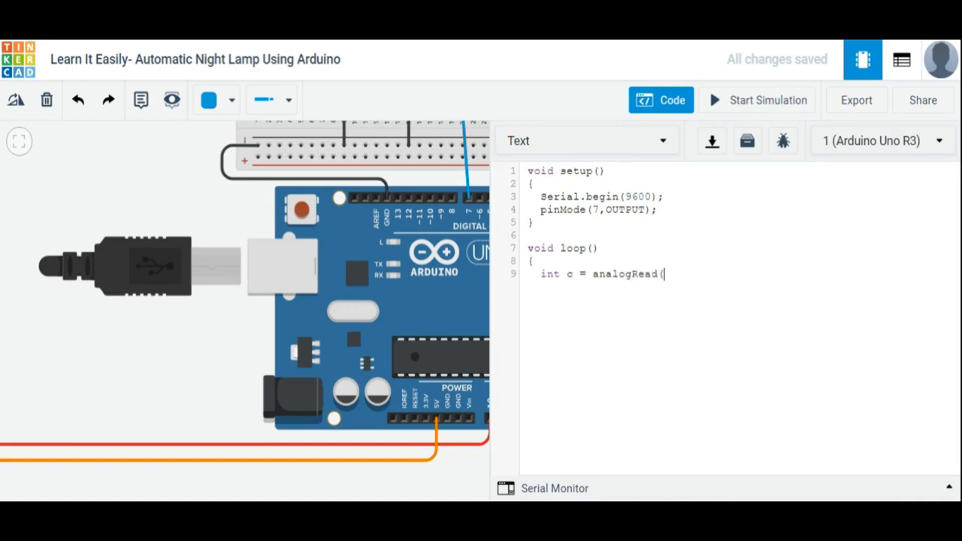
{"action": "type", "text": "A0"}
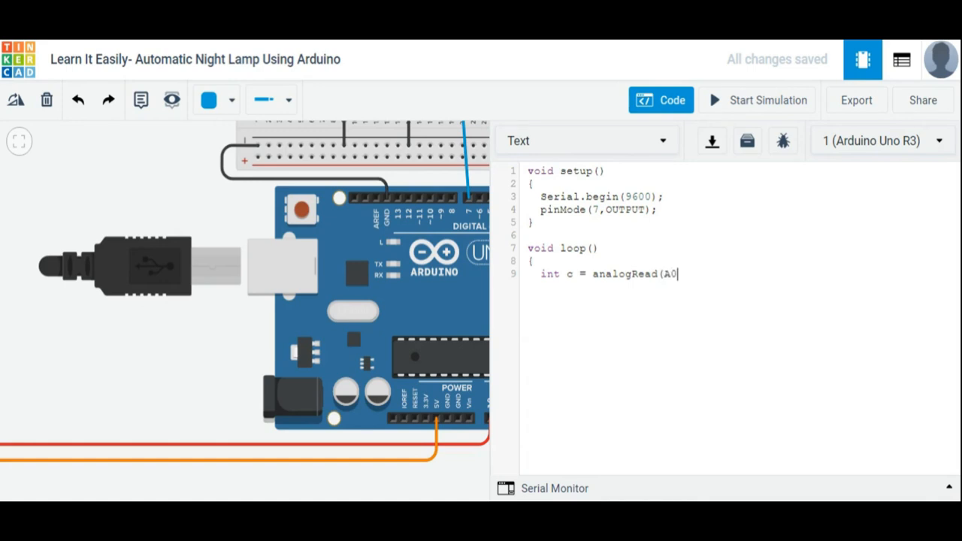
{"action": "type", "text": ");"}
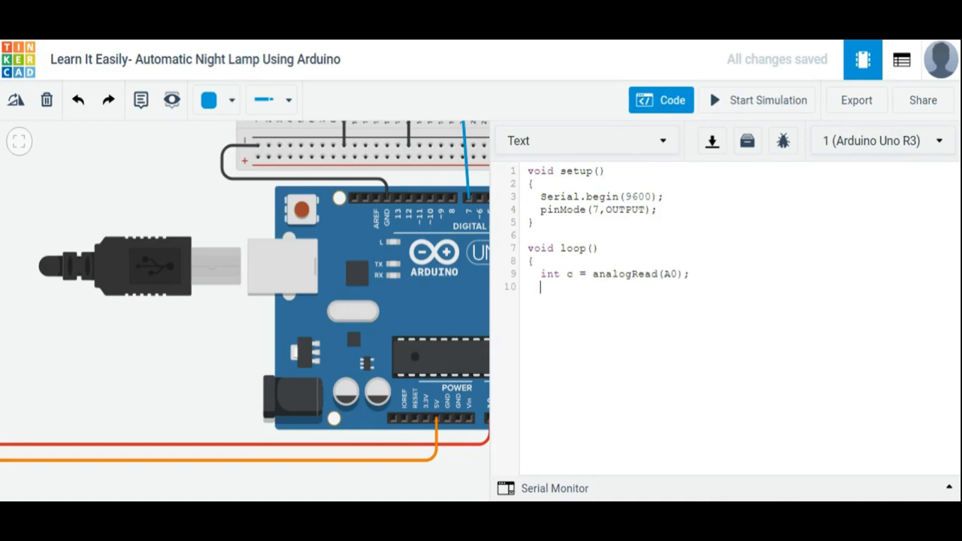
Add Serial.println(c); to print the reading, leaving the loop open for more lines
{"action": "type", "text": "Seria"}
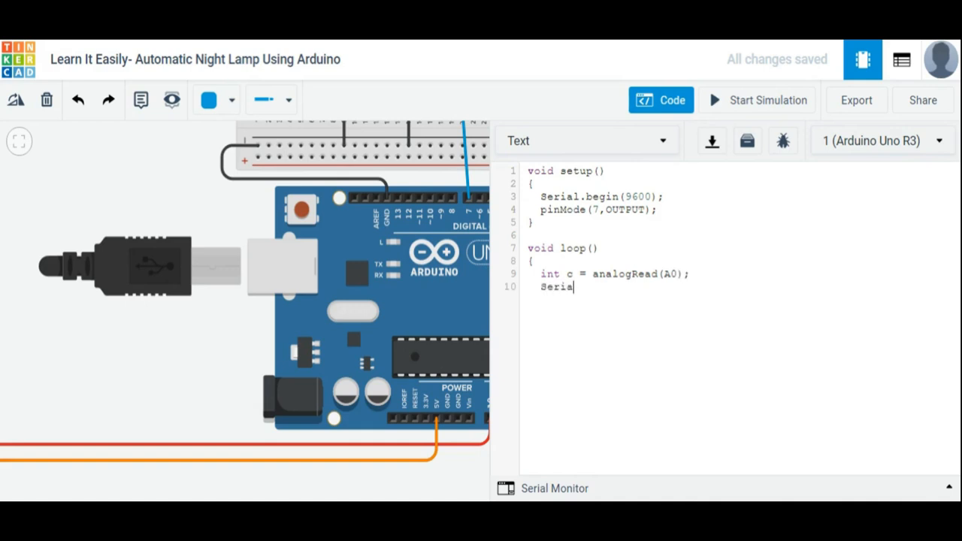
{"action": "type", "text": ".p"}
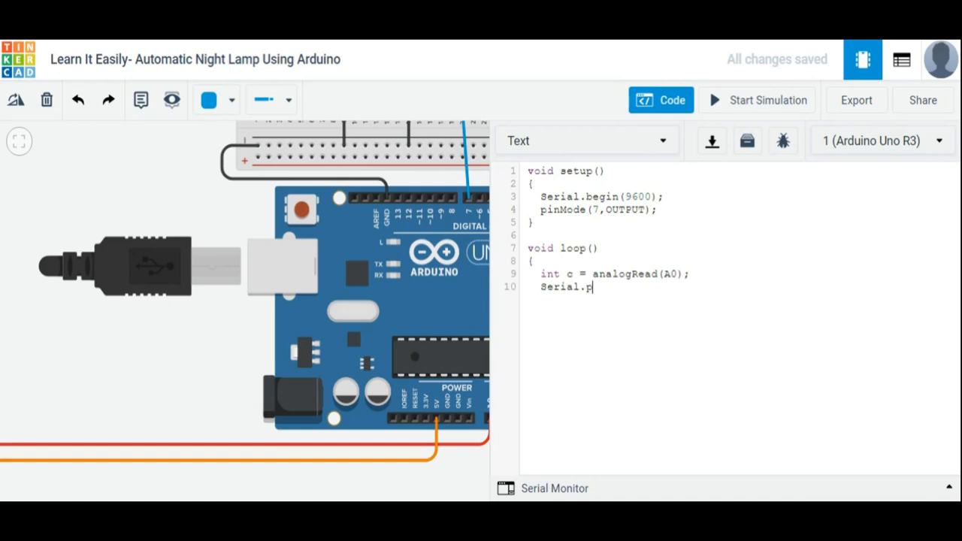
{"action": "type", "text": "rint"}
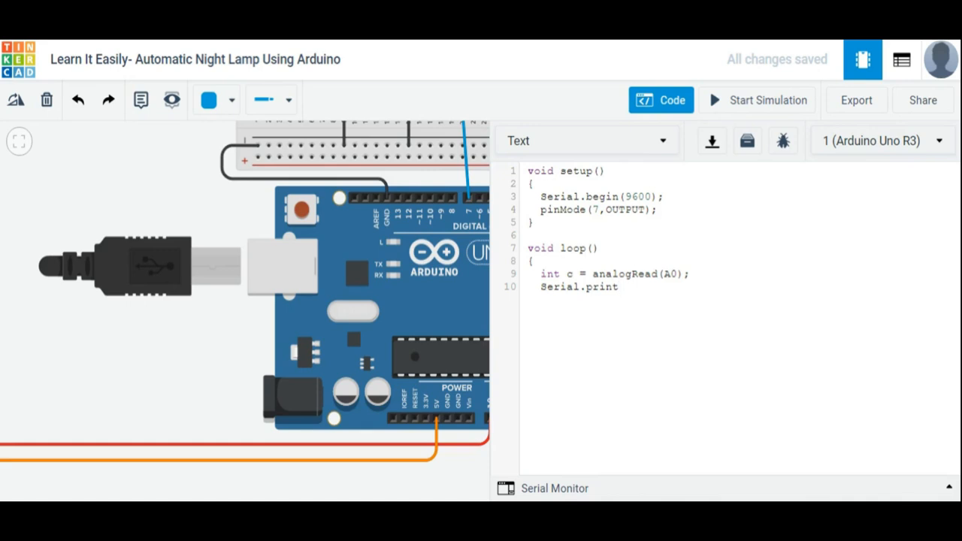
{"action": "left_click", "coordinate": [617, 287]}
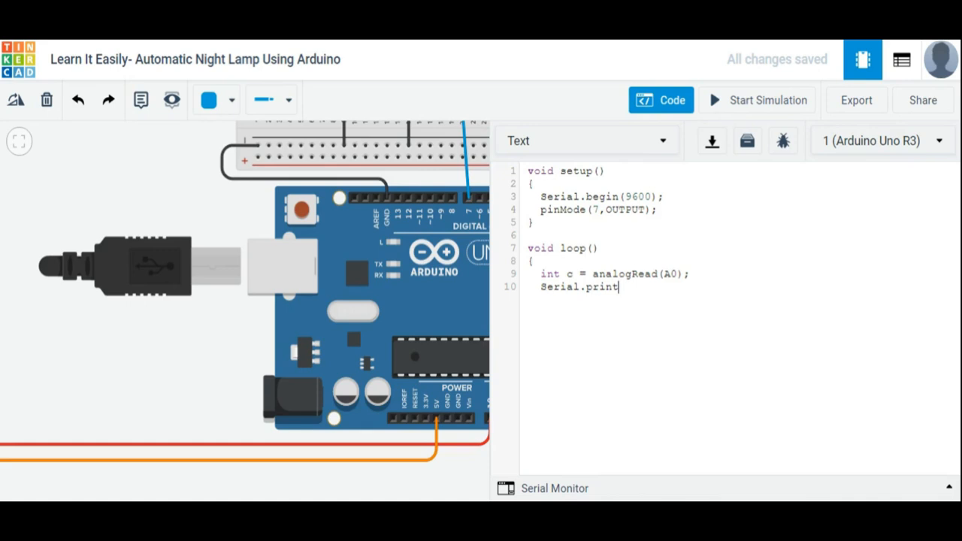
{"action": "type", "text": "ln"}
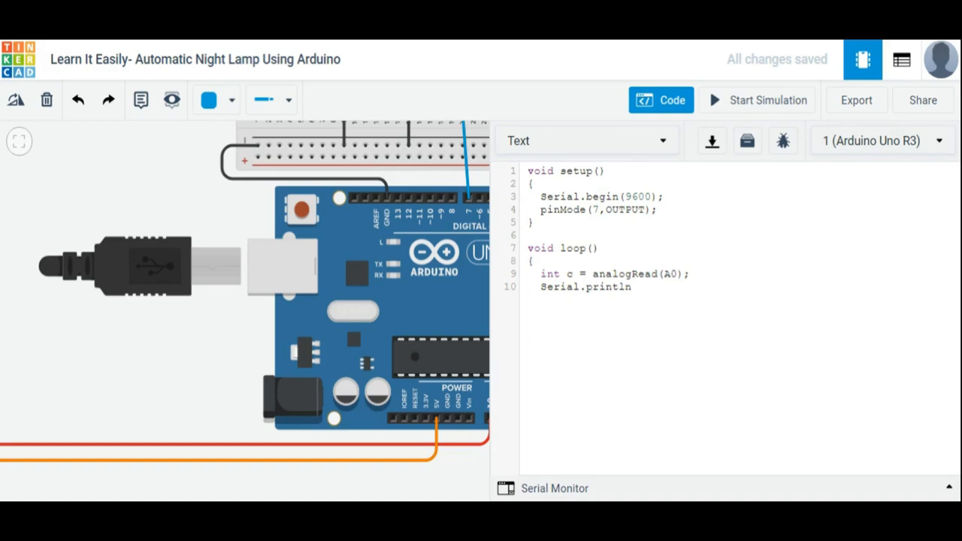
{"action": "type", "text": "(c"}
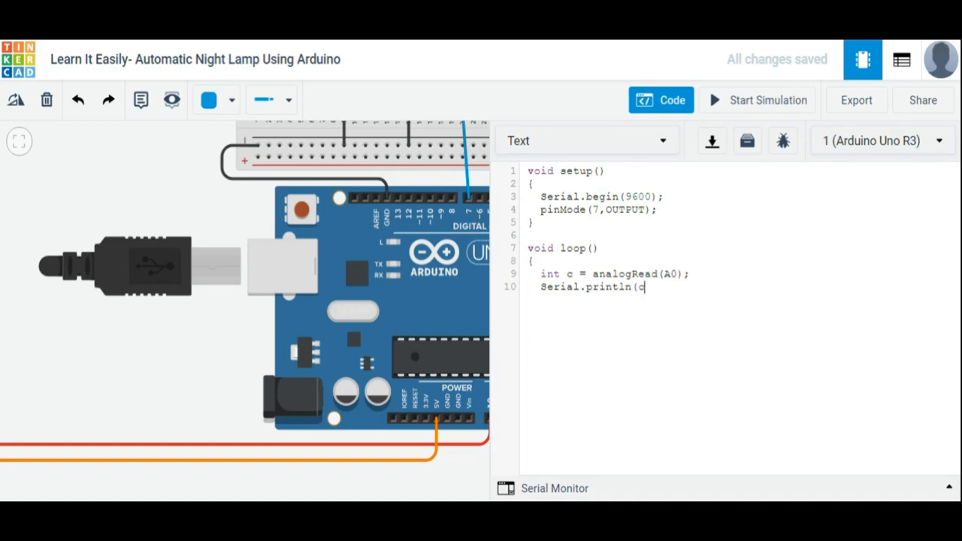
{"action": "type", "text": ")"}
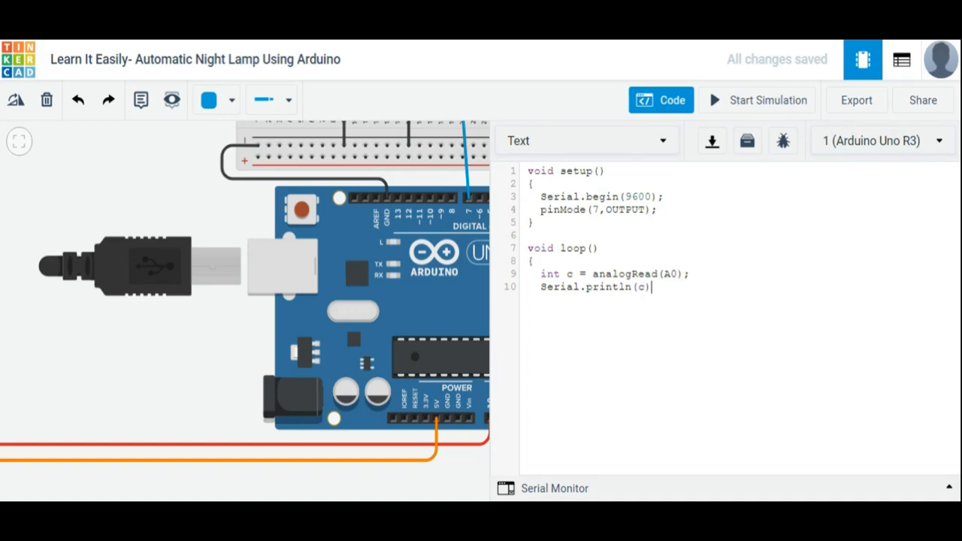
{"action": "key", "text": "Enter"}
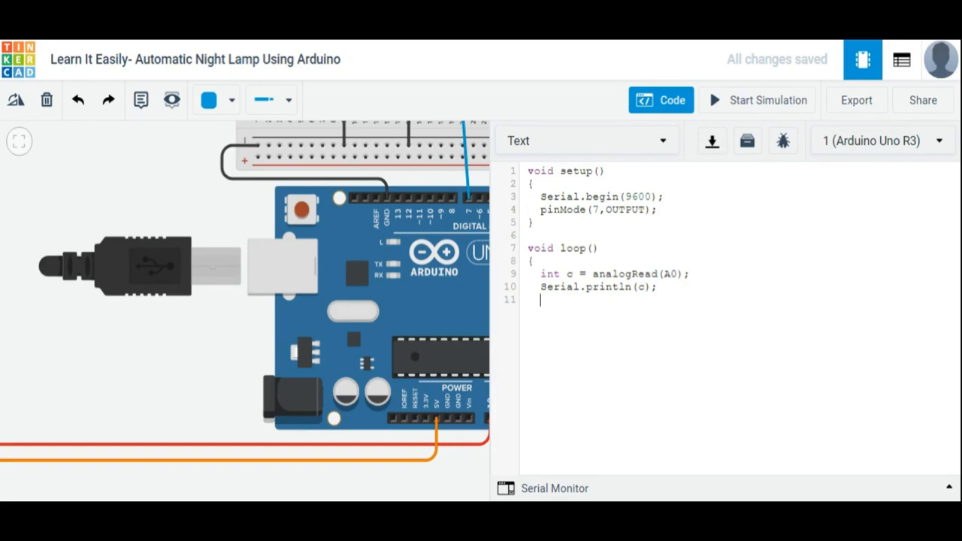
Write the condition if(c<500) with a branch that drives pin 7 LOW via digitalWrite(7, LOW)
{"action": "type", "text": "if("}
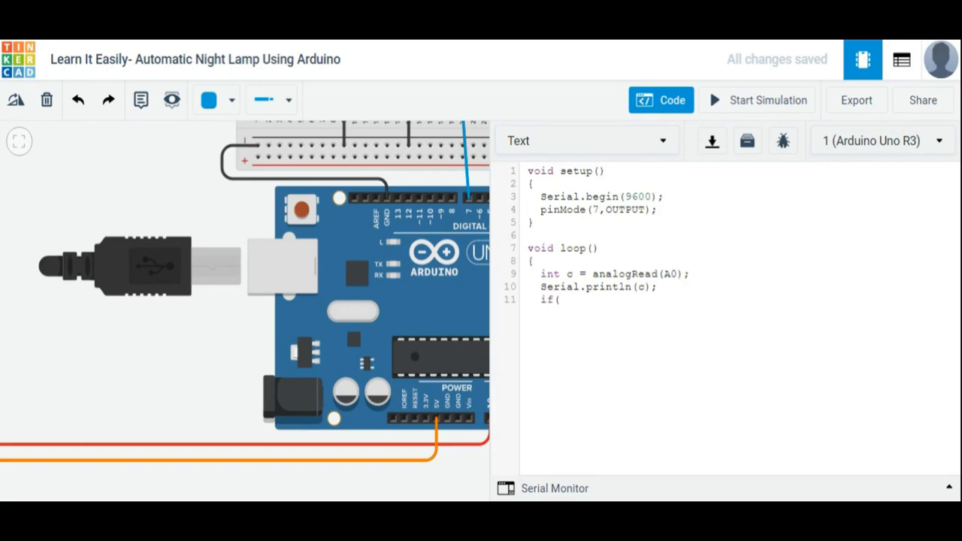
{"action": "type", "text": "c<5"}
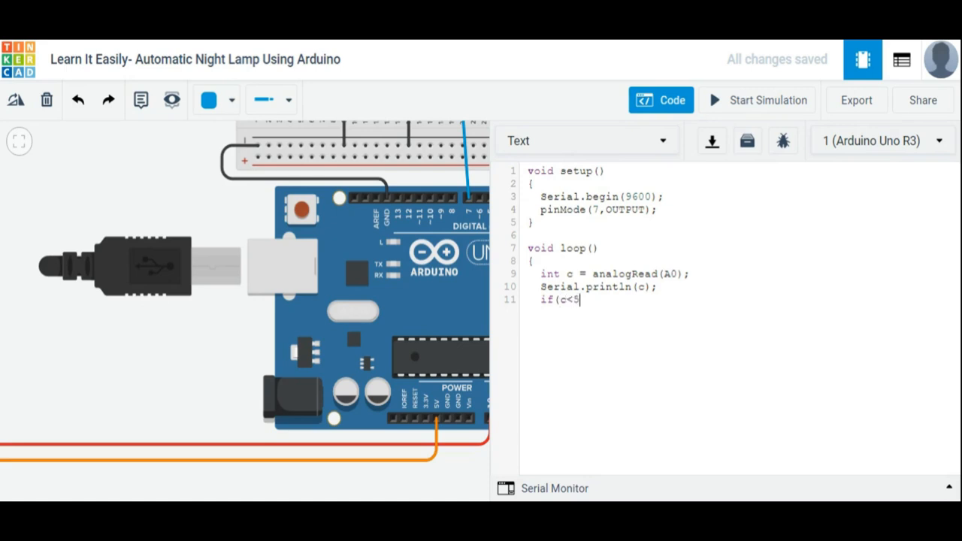
{"action": "type", "text": "00"}
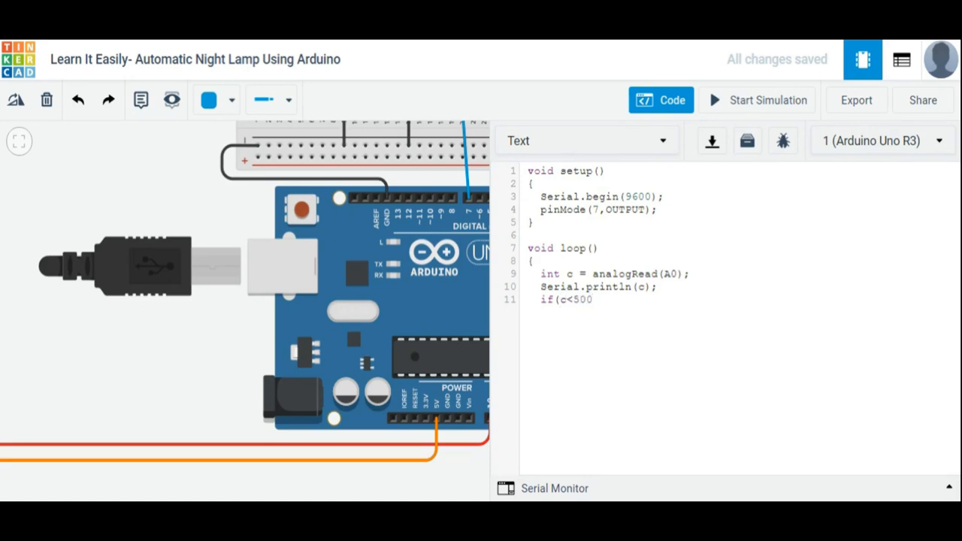
{"action": "key", "text": "Enter"}
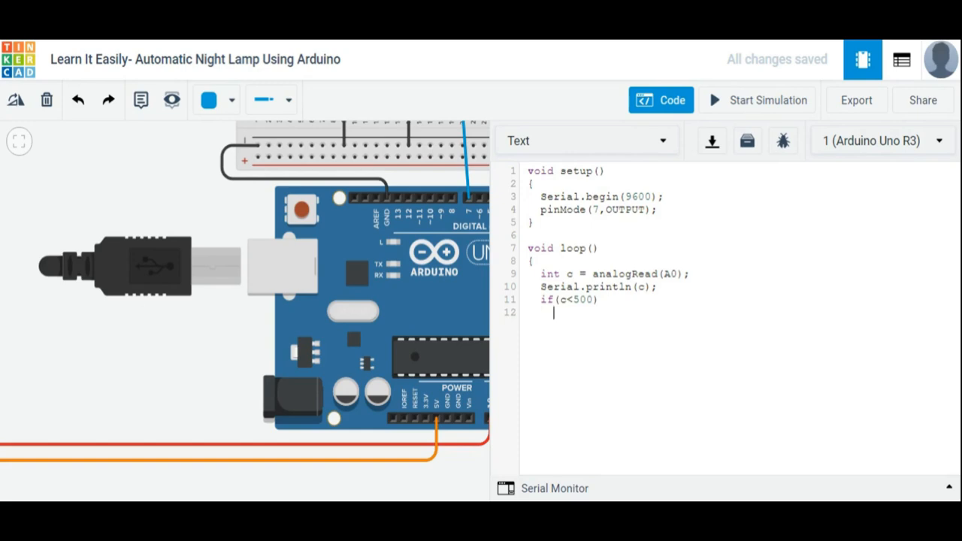
{"action": "type", "text": "{"}
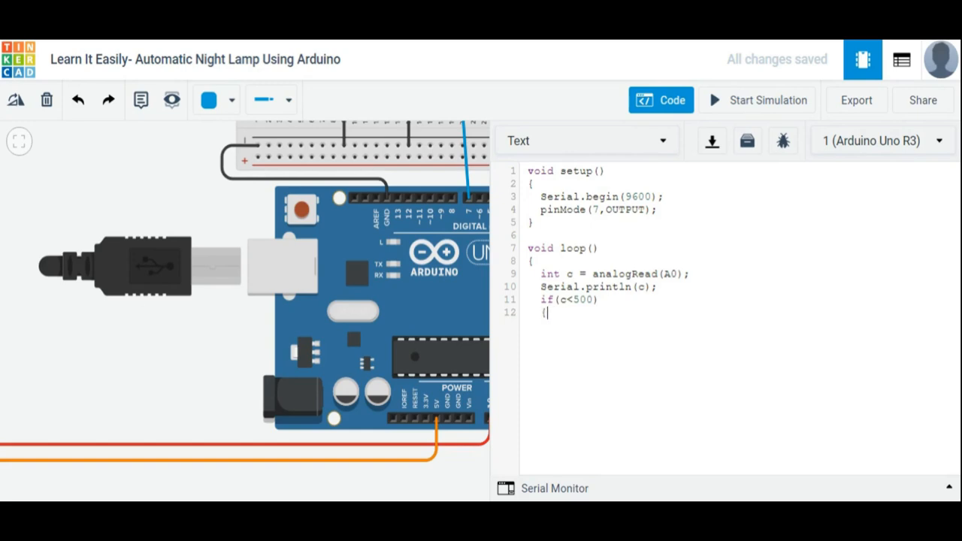
{"action": "type", "text": "digit"}
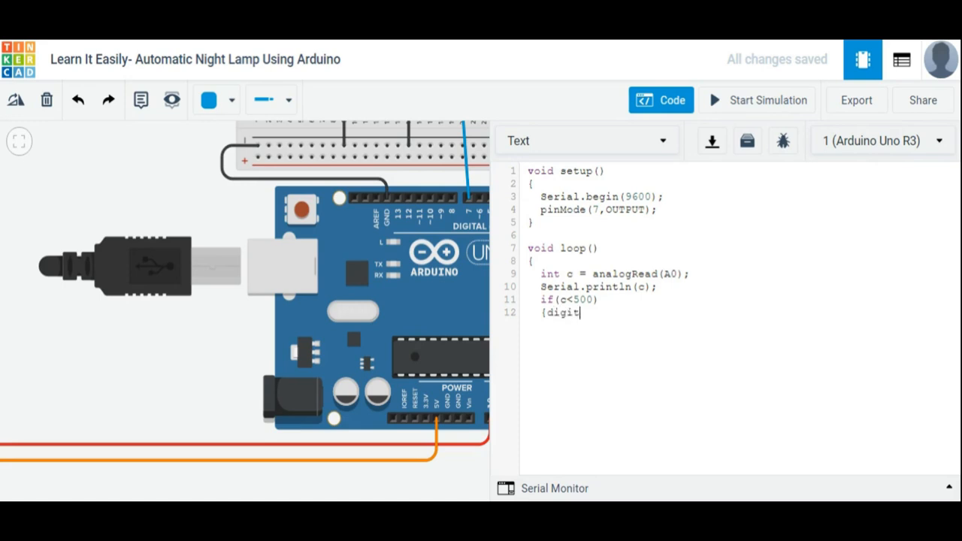
{"action": "type", "text": "al wr"}
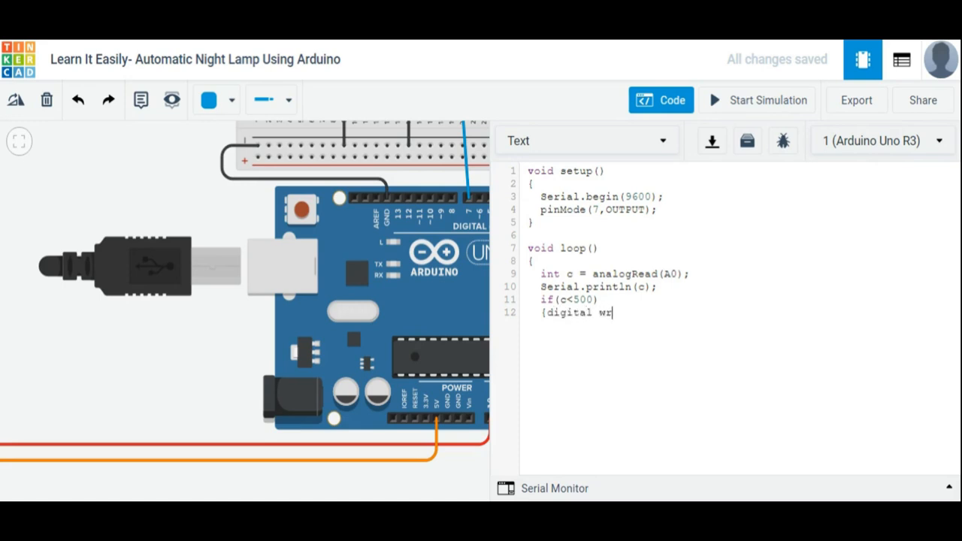
{"action": "type", "text": "ite"}
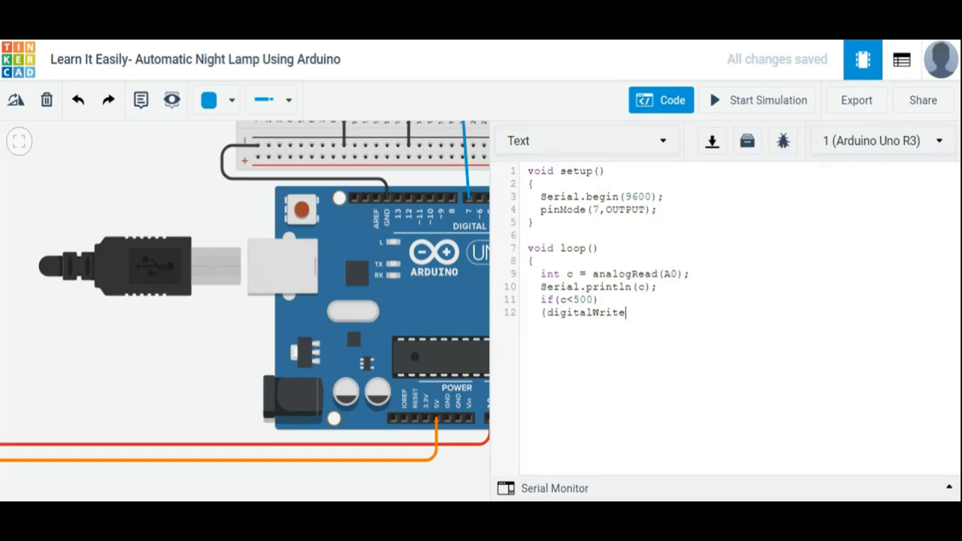
{"action": "type", "text": "("}
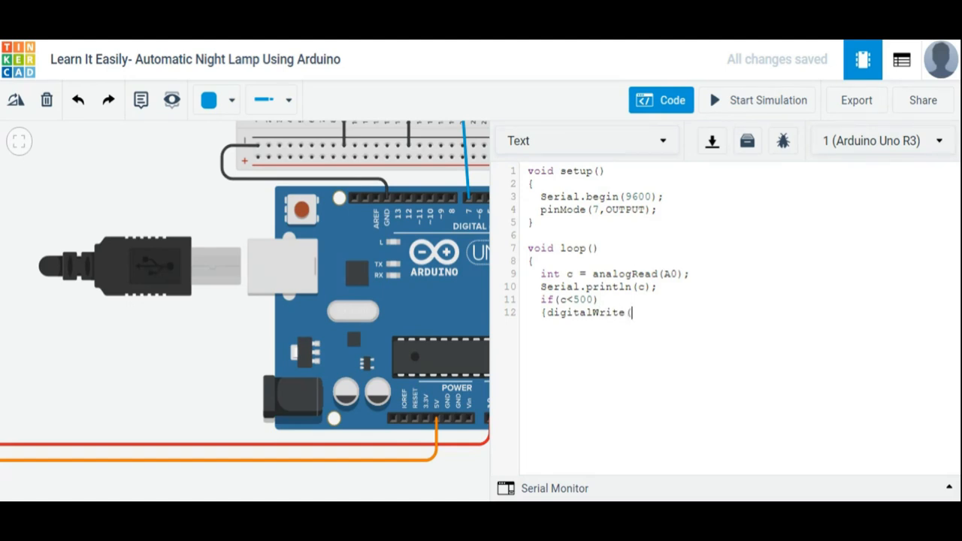
{"action": "type", "text": "7,"}
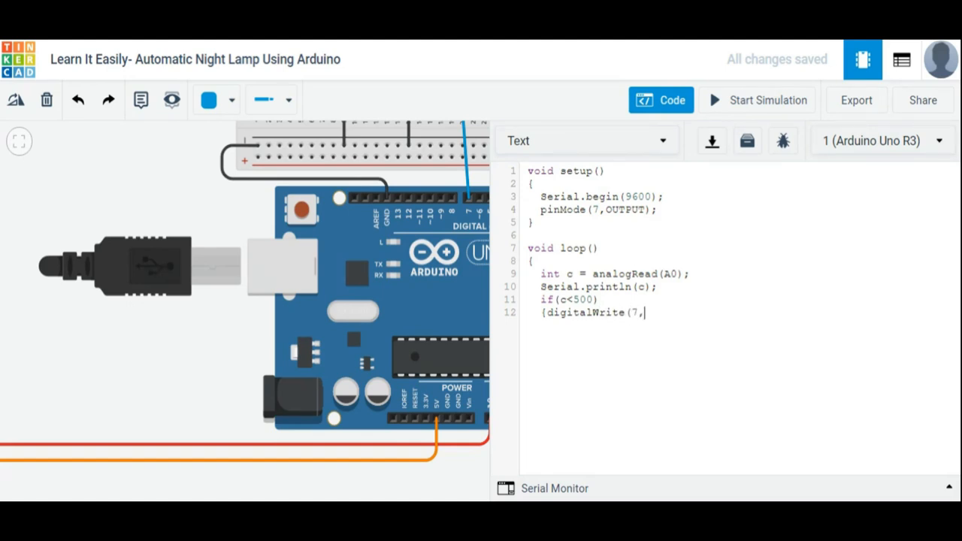
{"action": "type", "text": "LOW"}
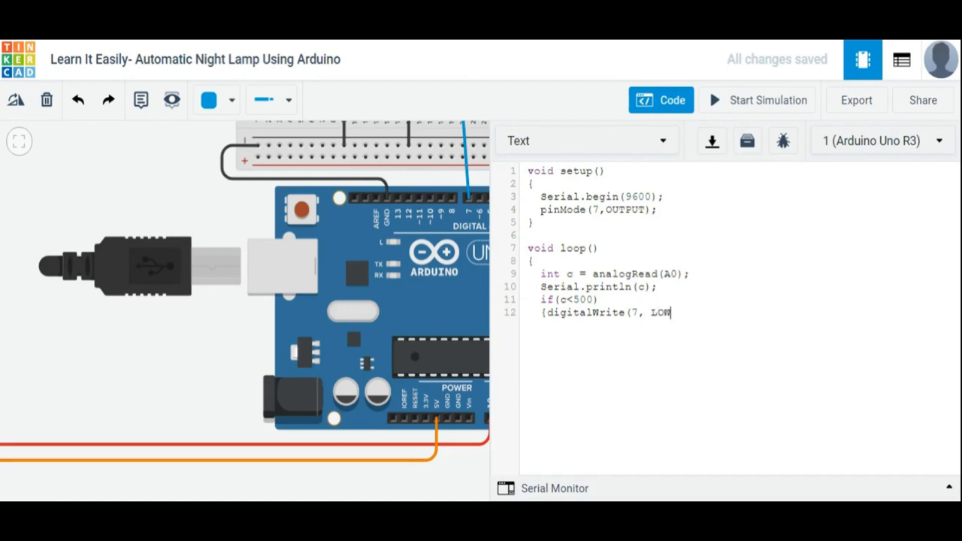
{"action": "type", "text": ")"}
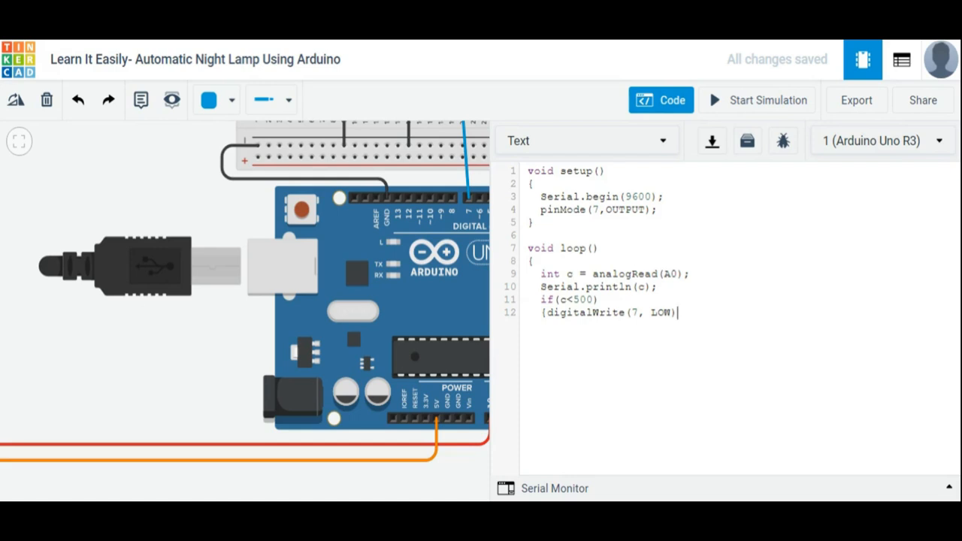
{"action": "type", "text": ";"}
{"action": "type", "text": "}"}
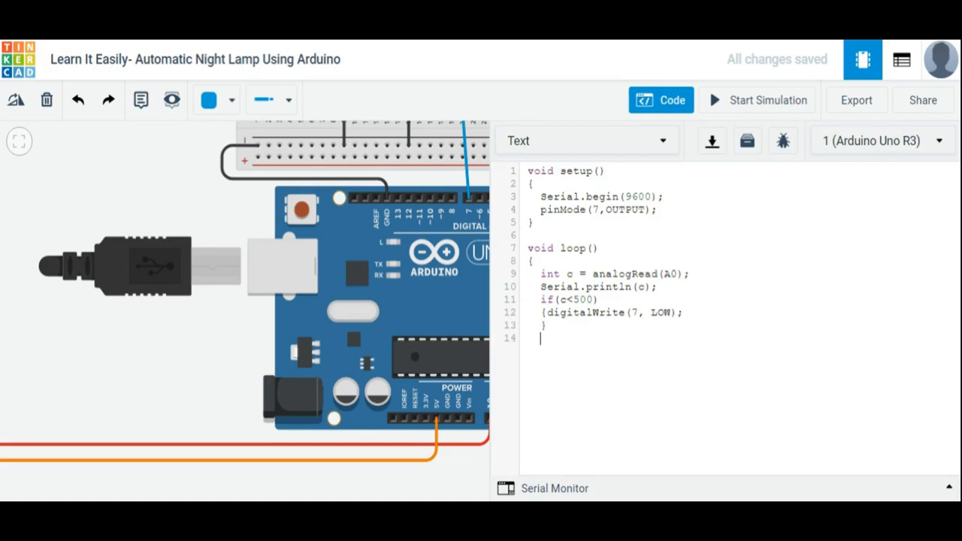
Add the else branch with digitalWrite(7, HIGH) and close the loop braces
{"action": "type", "text": "else"}
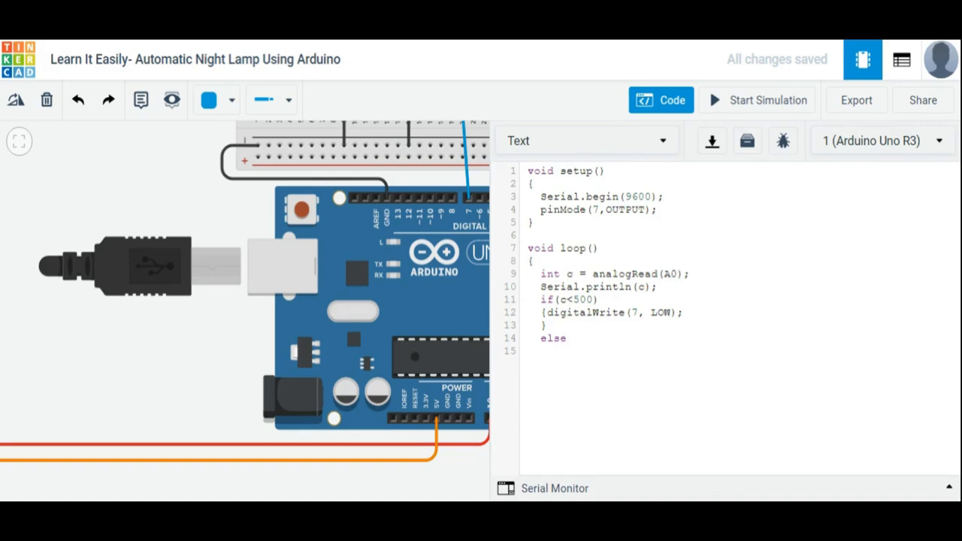
{"action": "type", "text": "{"}
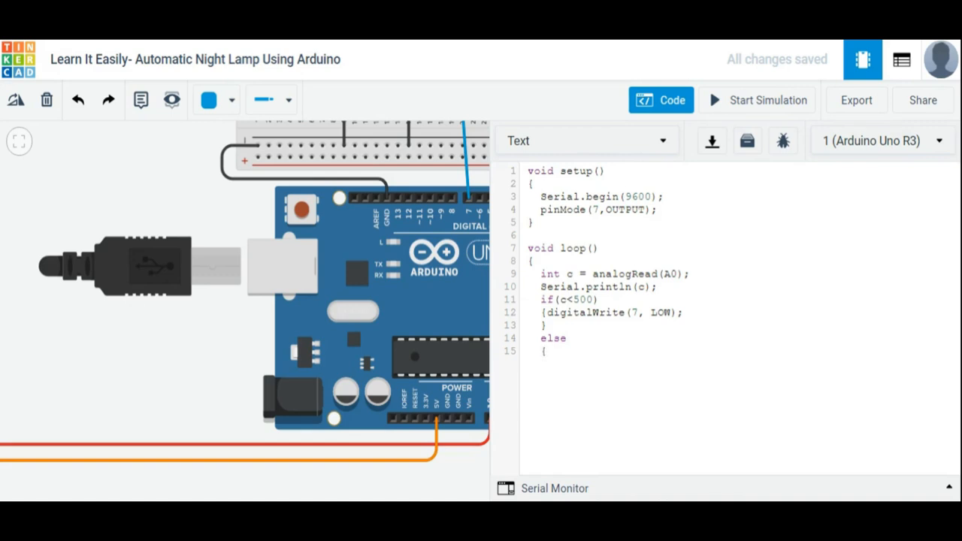
{"action": "type", "text": "{digital"}
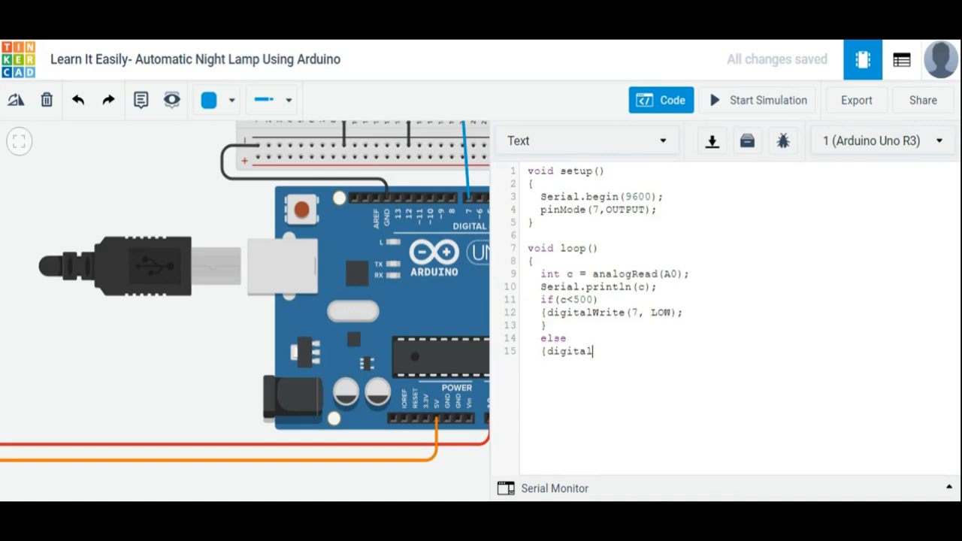
{"action": "type", "text": "Write"}
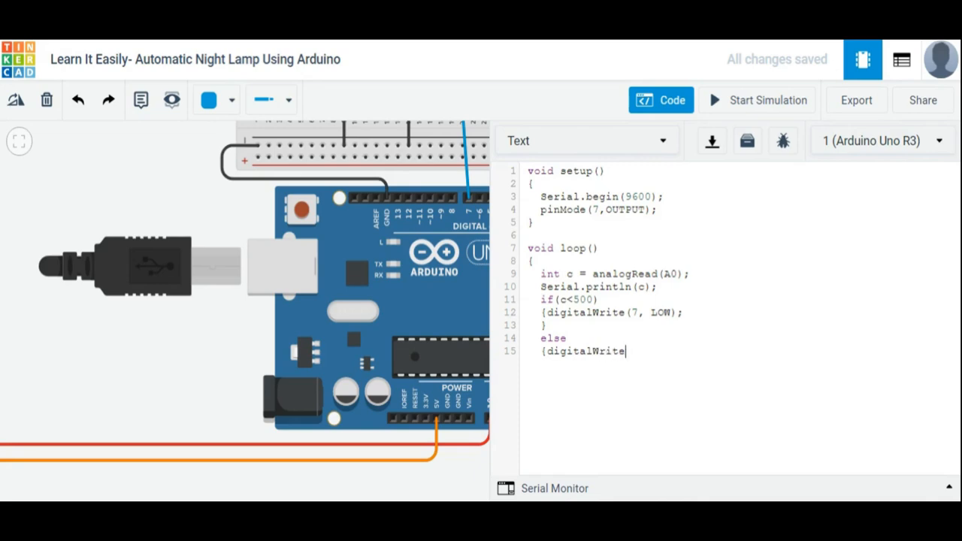
{"action": "type", "text": "("}
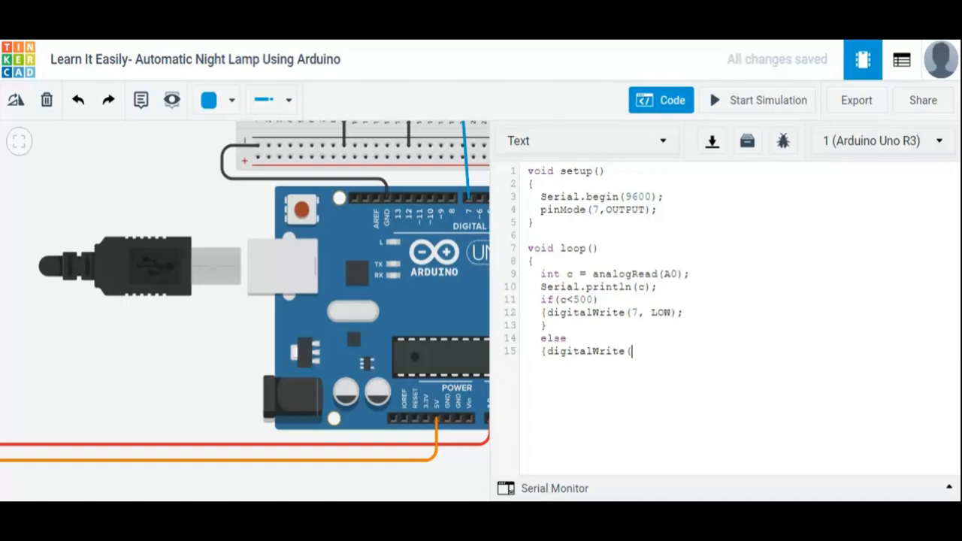
{"action": "type", "text": "7,H"}
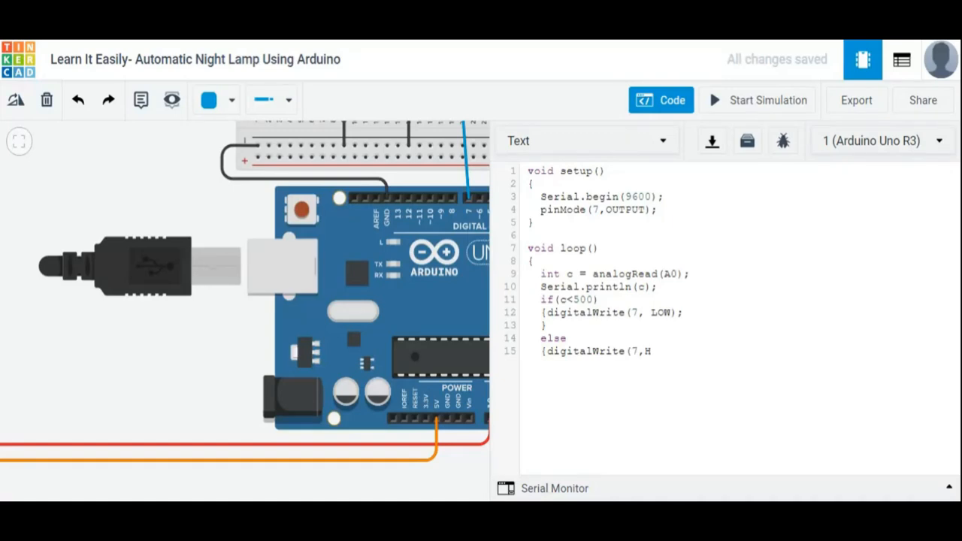
{"action": "type", "text": "IGH"}
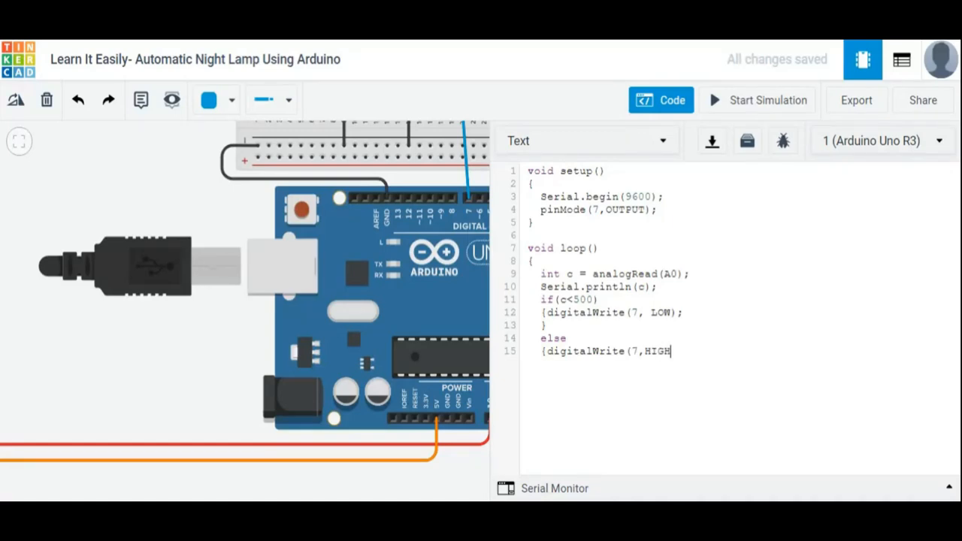
{"action": "type", "text": ")}"}
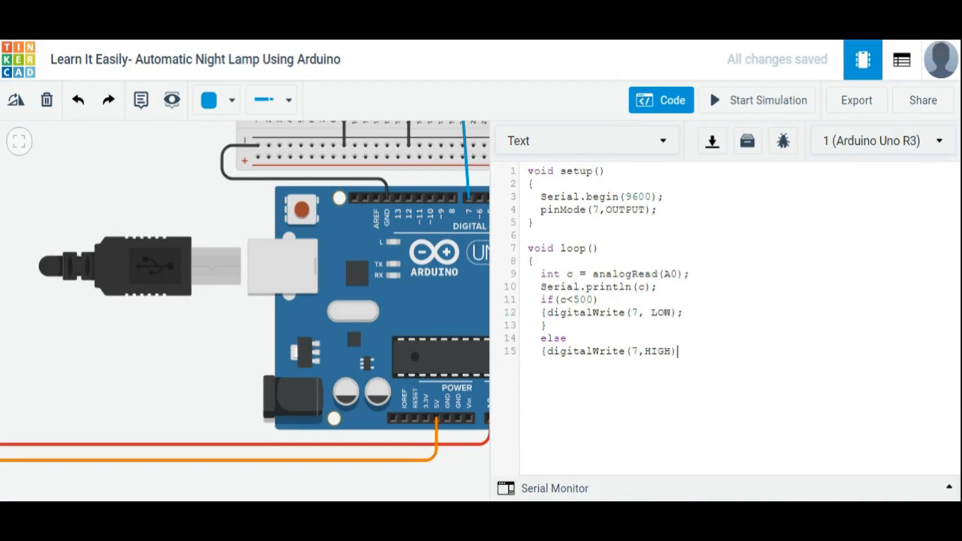
{"action": "type", "text": ";"}
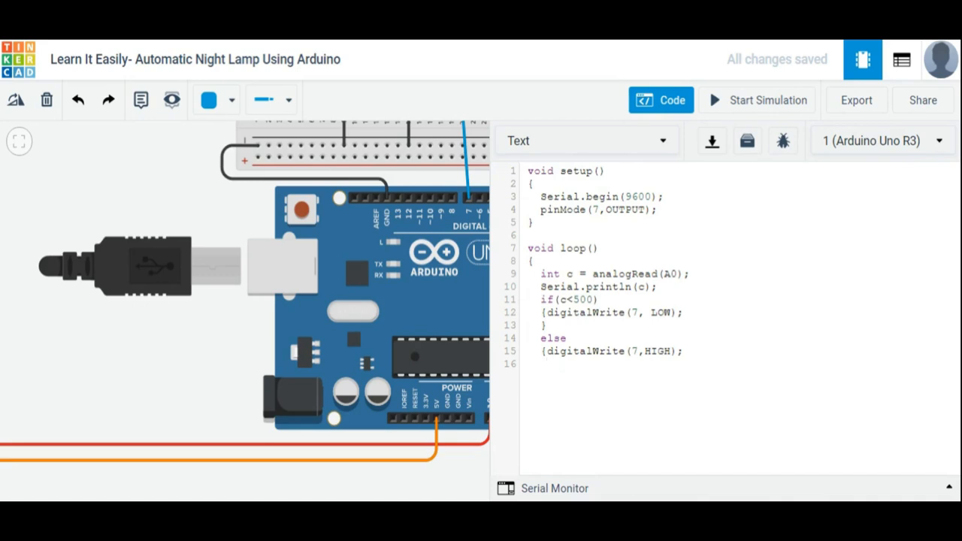
{"action": "type", "text": "}"}
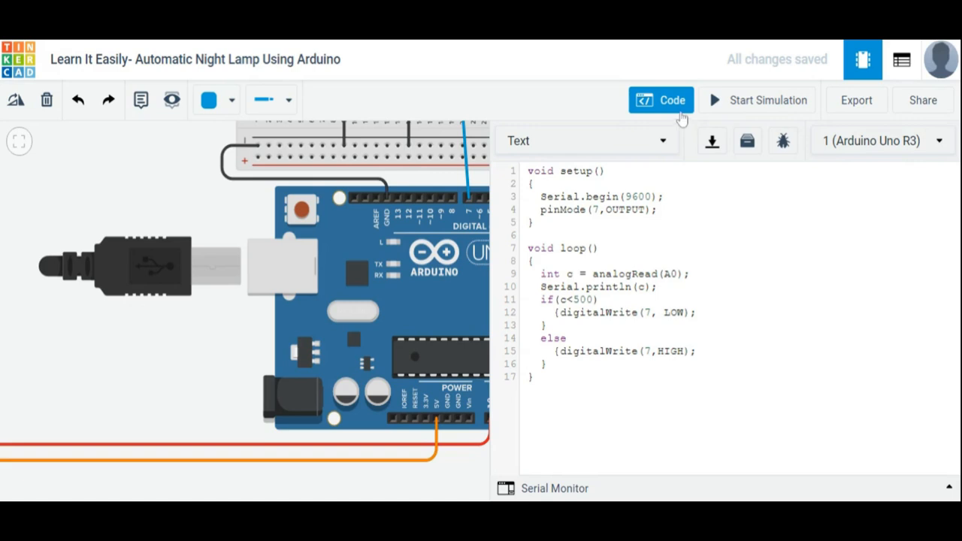
Hide the code editor and start the circuit simulation
{"action": "left_click", "coordinate": [662, 99]}
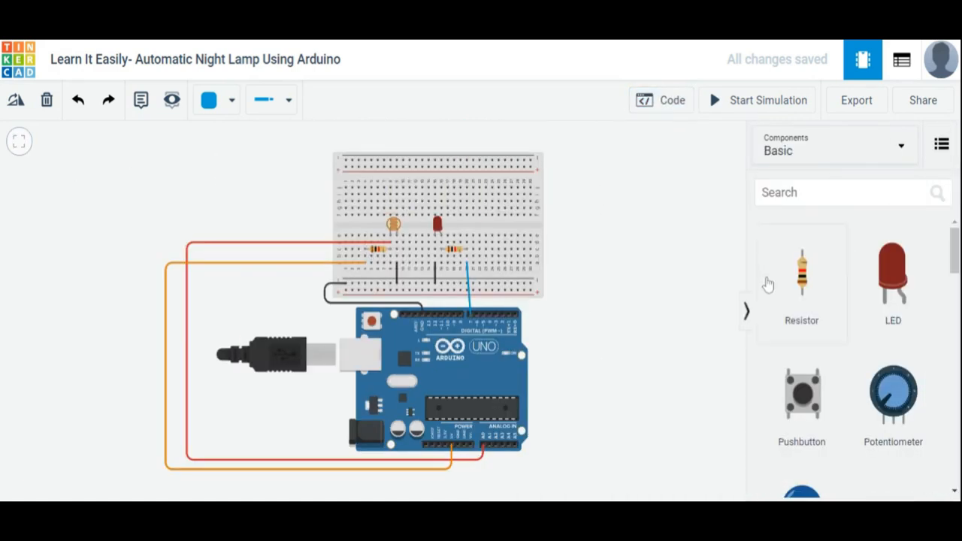
{"action": "left_click", "coordinate": [767, 99]}
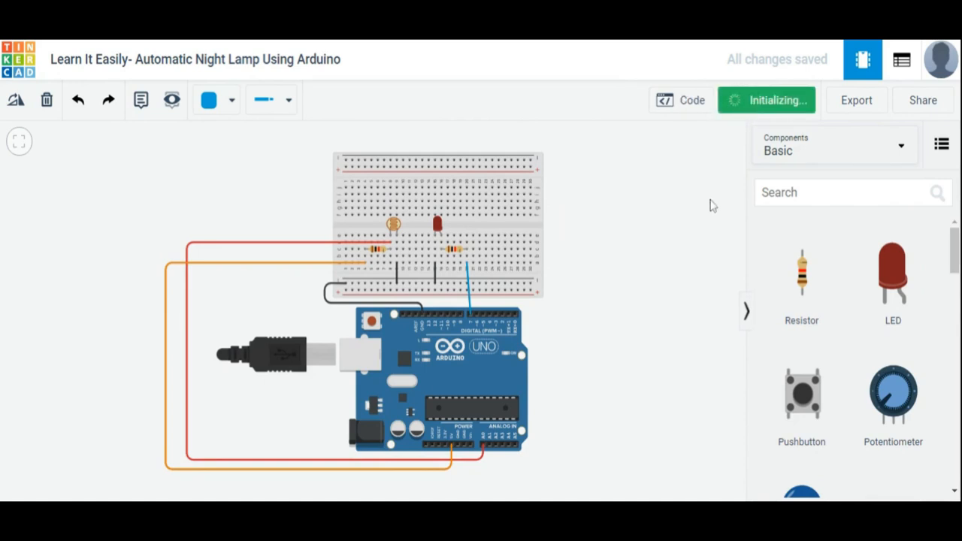
{"action": "left_click", "coordinate": [767, 99]}
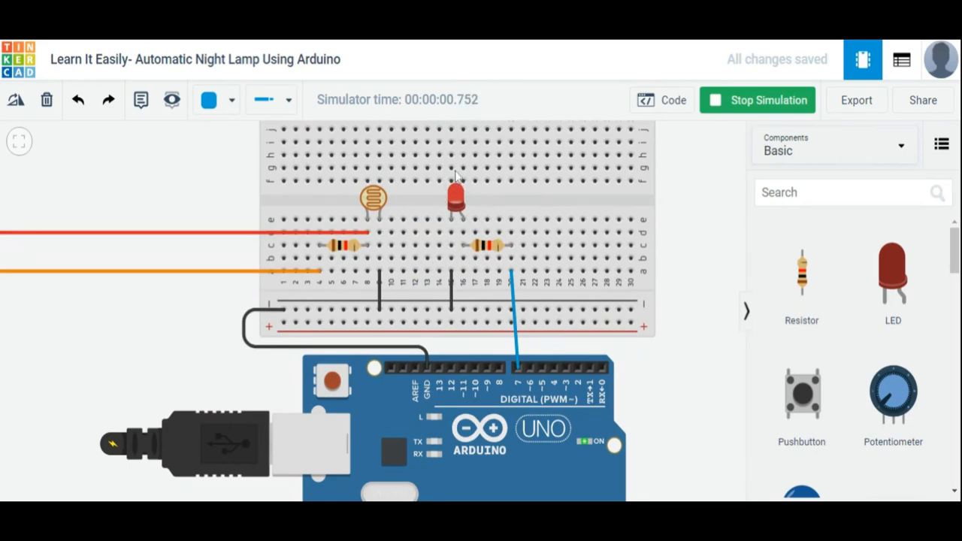
Select the photoresistor and slide its simulated light level toward the brighter end
{"action": "left_click", "coordinate": [372, 198]}
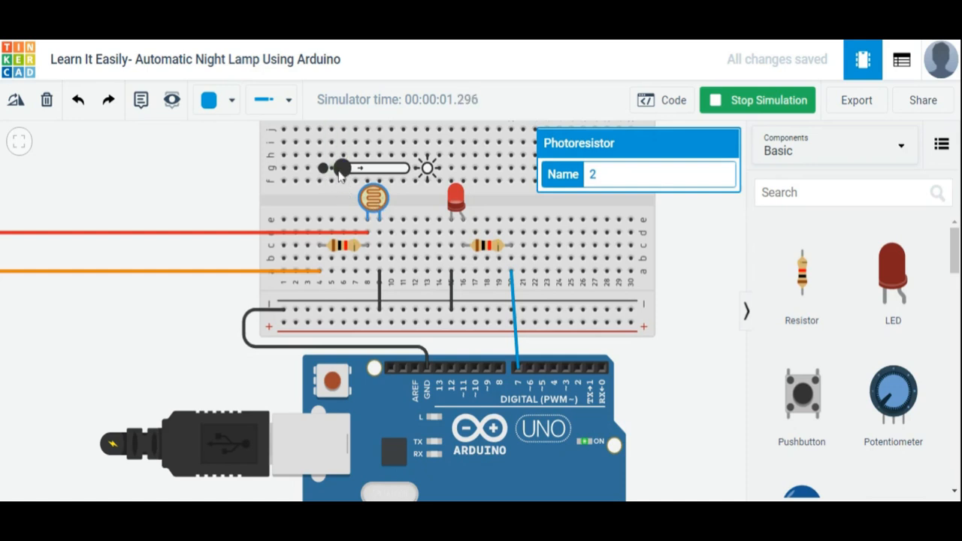
{"action": "left_click_drag", "start_coordinate": [343, 169], "coordinate": [368, 169]}
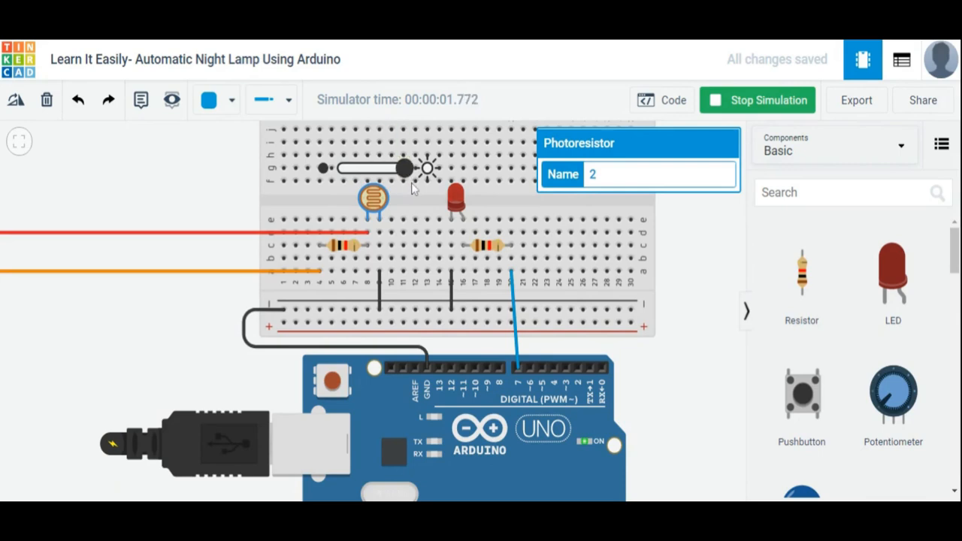
{"action": "mouse_move", "coordinate": [424, 196]}
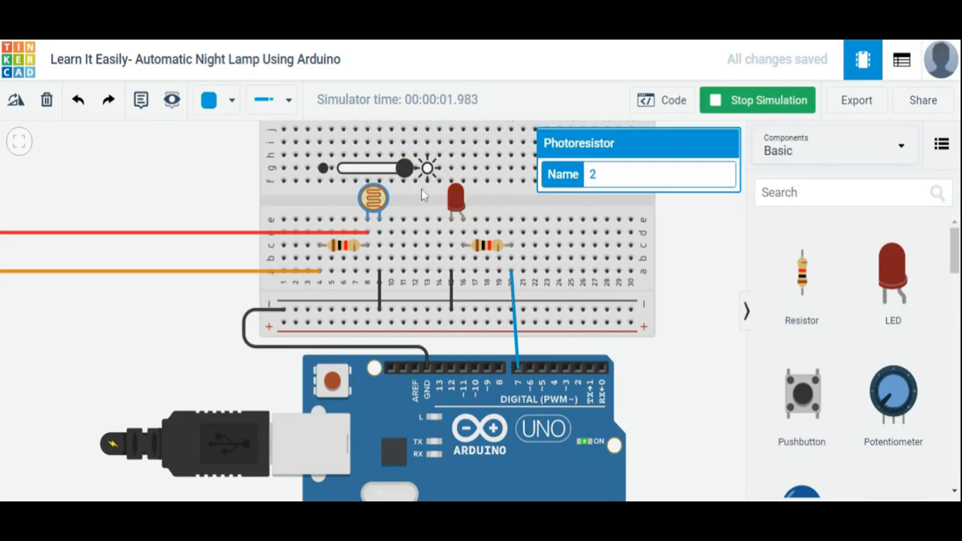